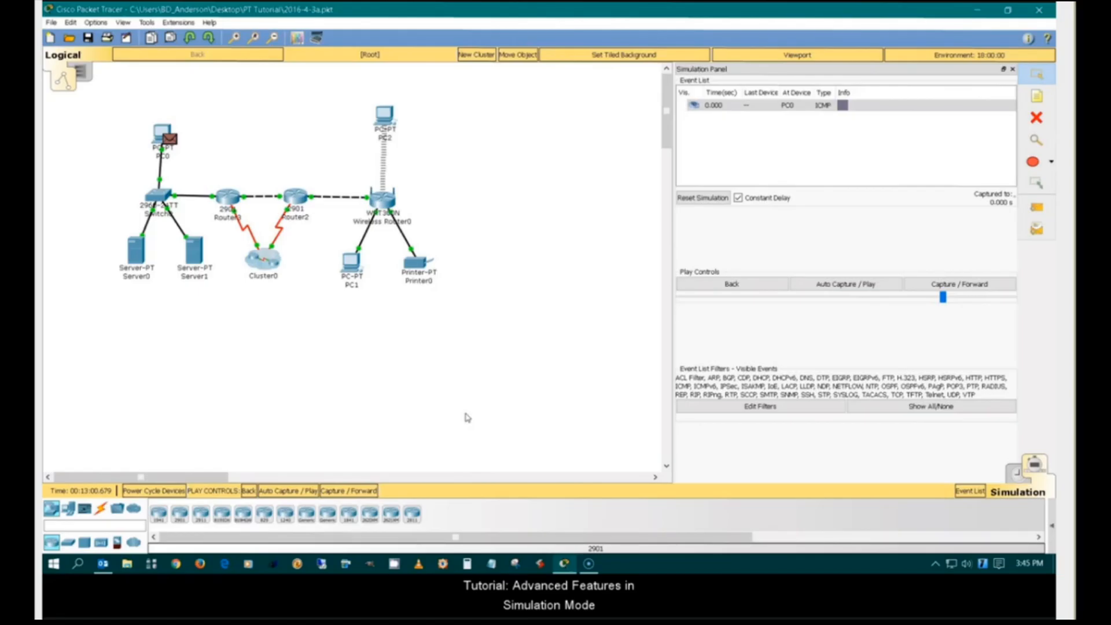
Step: Expand the PDU List Window, create Scenario 1 and rename it 'test scenario'
click(960, 284)
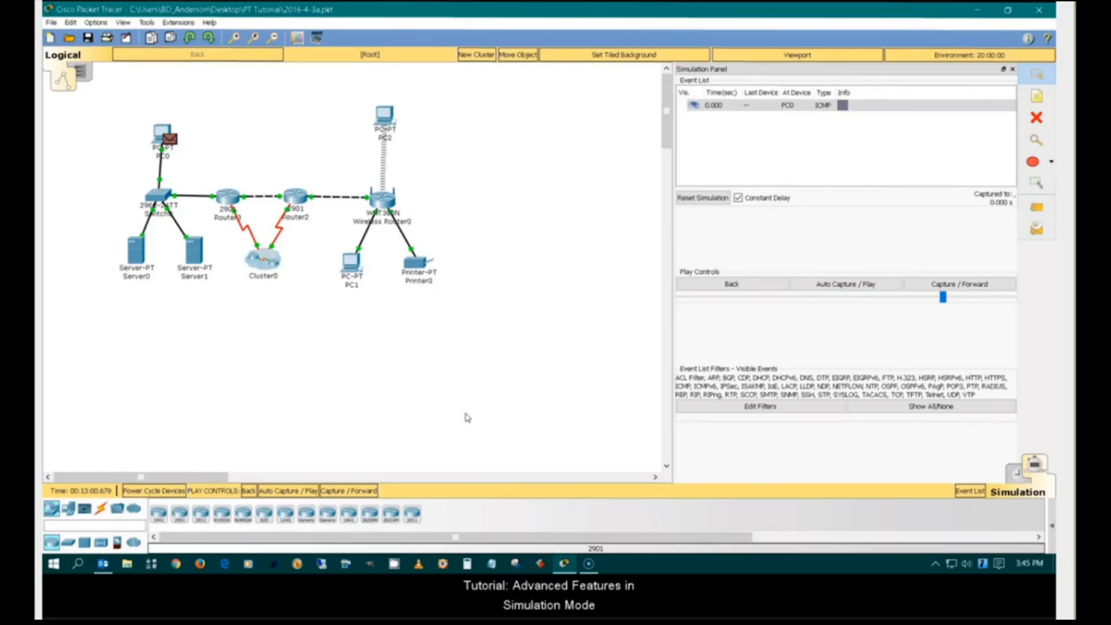
click(959, 283)
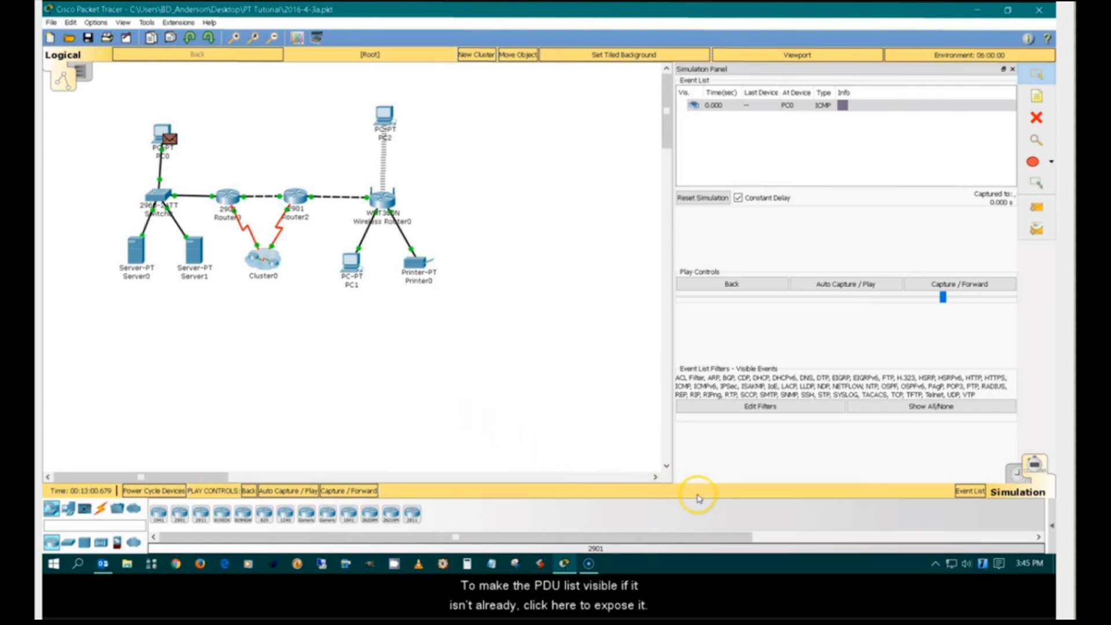
mouse_move(1035, 523)
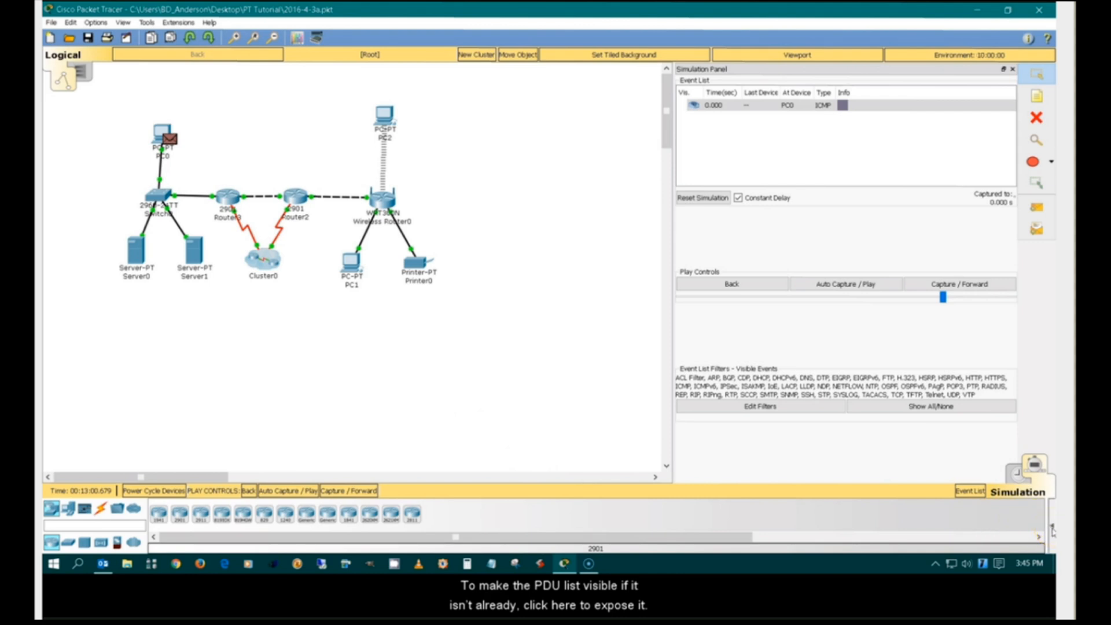
click(970, 491)
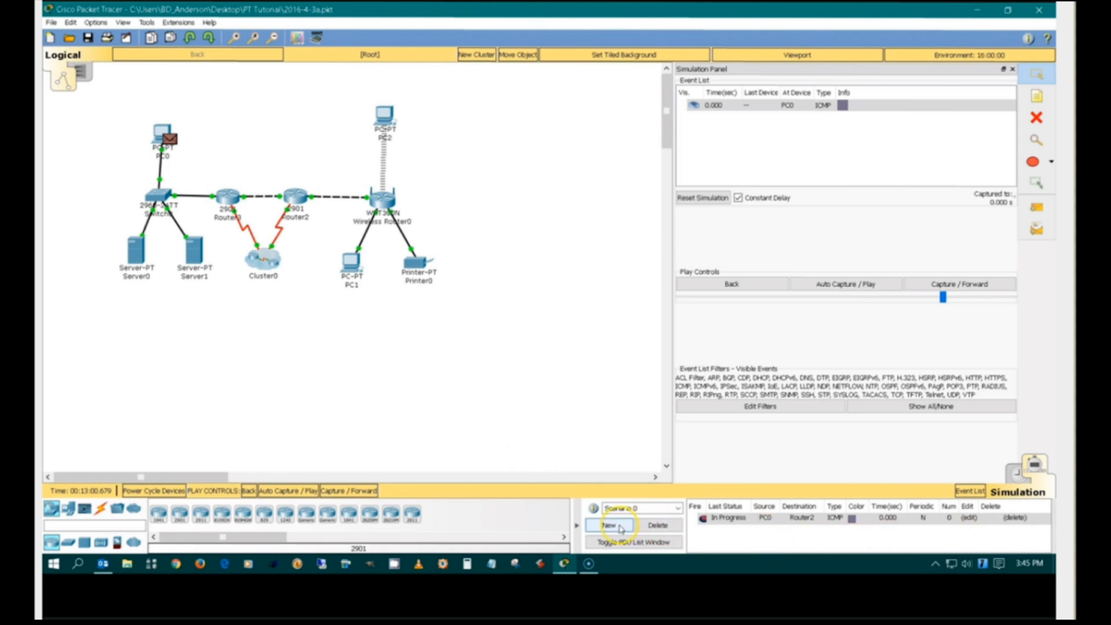
click(607, 525)
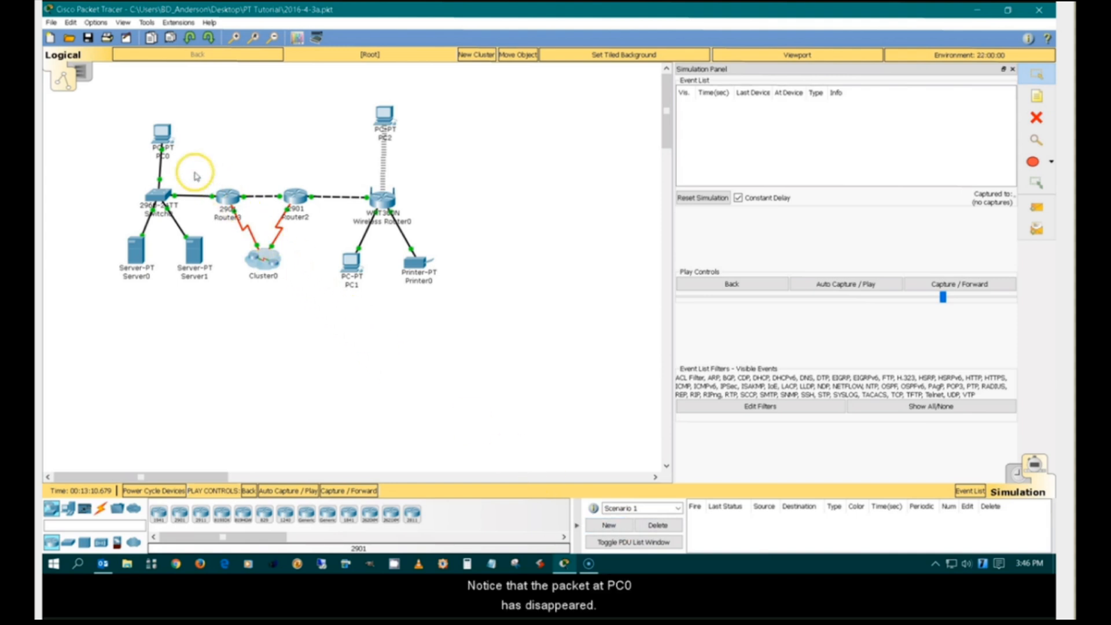
mouse_move(290, 294)
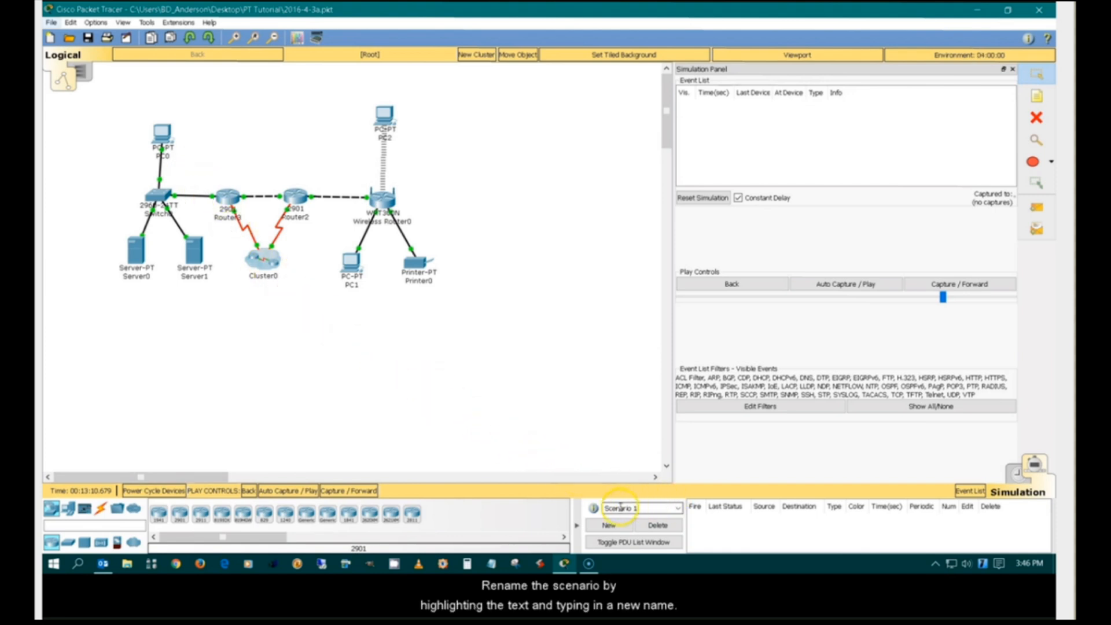
double_click(634, 508)
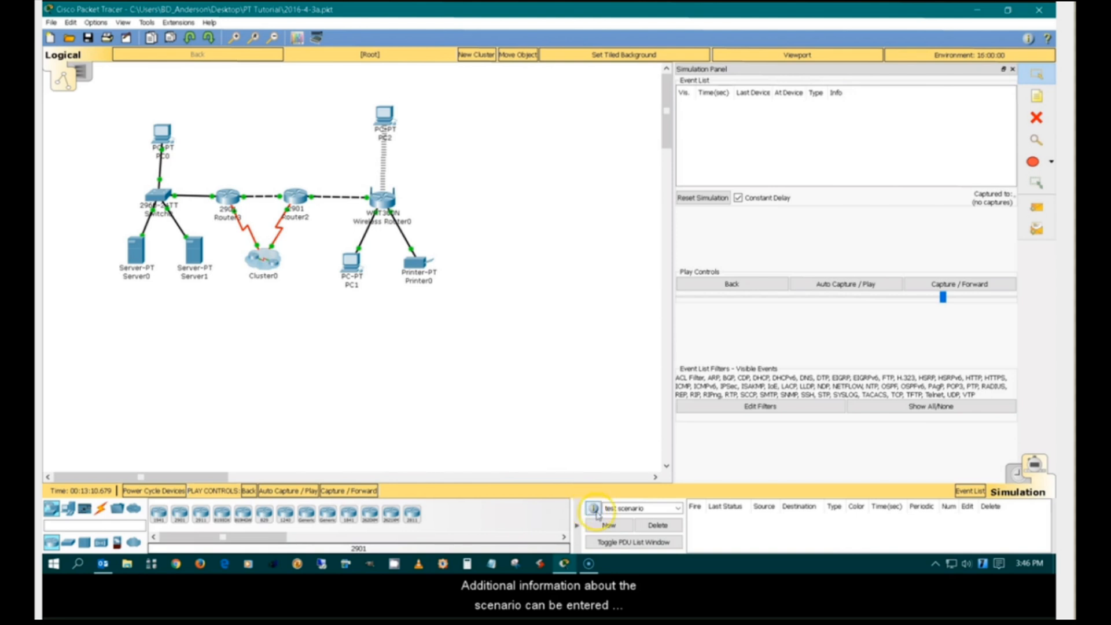
Step: Enter 'test scenario for demo' as the scenario description and dismiss the window
right_click(503, 270)
text(test scenario for demo)
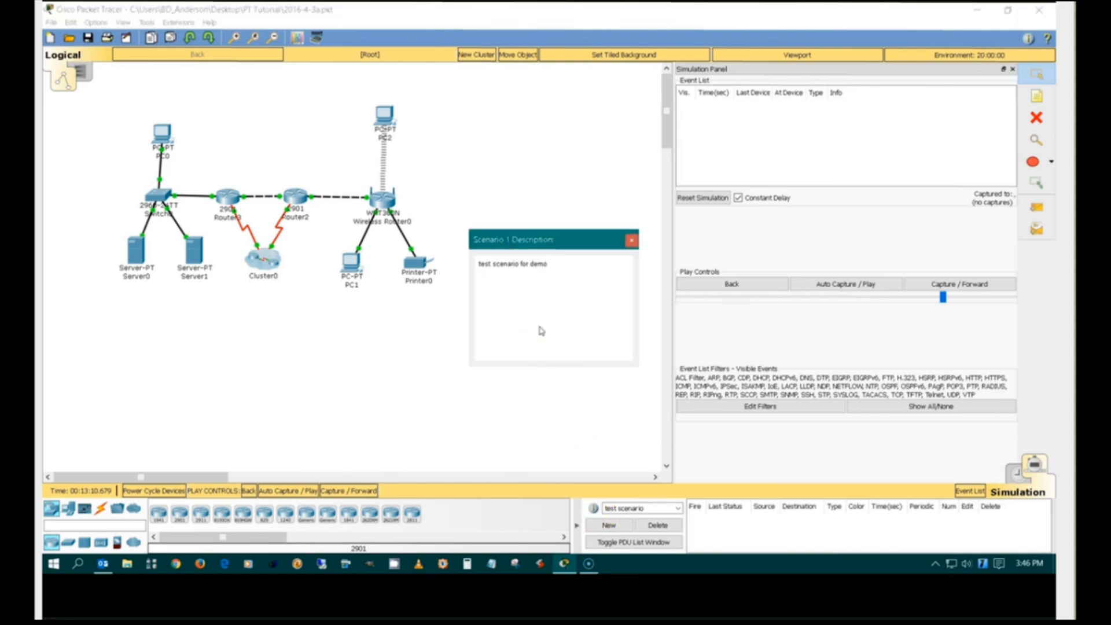
click(630, 240)
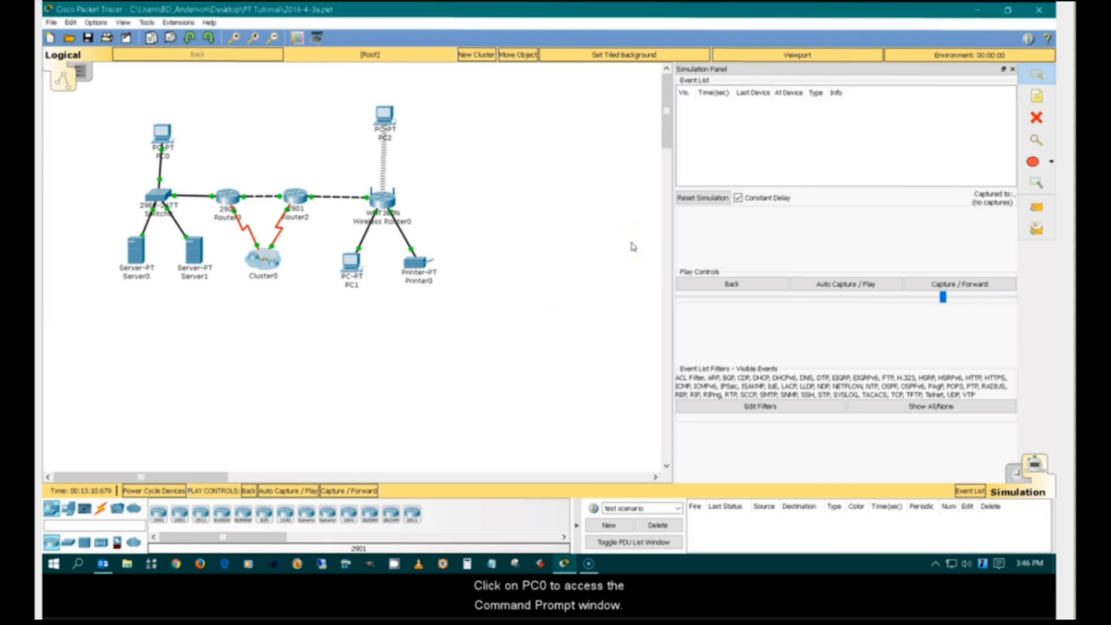
Step: From PC0's Command Prompt run 'ping 192.168.5.5', keeping the window on top
click(162, 138)
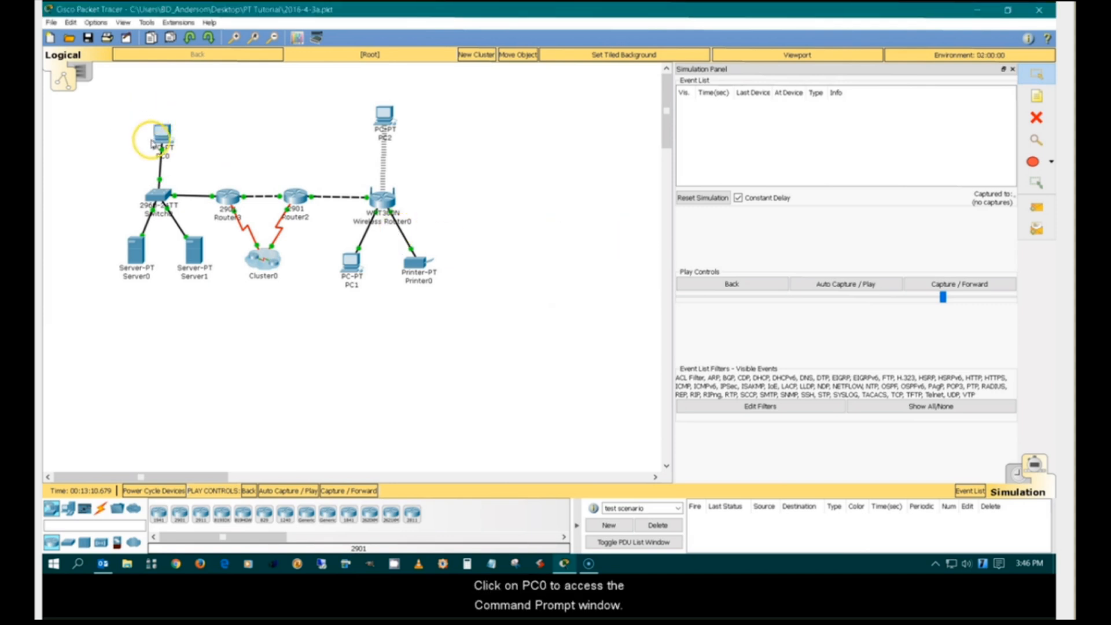
click(162, 137)
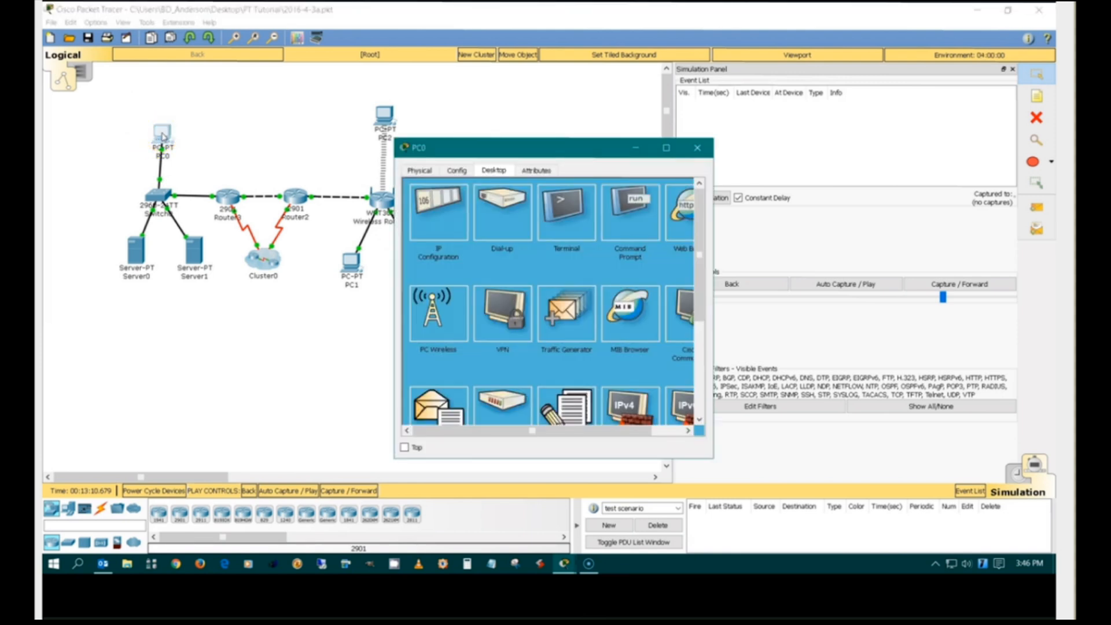
mouse_move(630, 209)
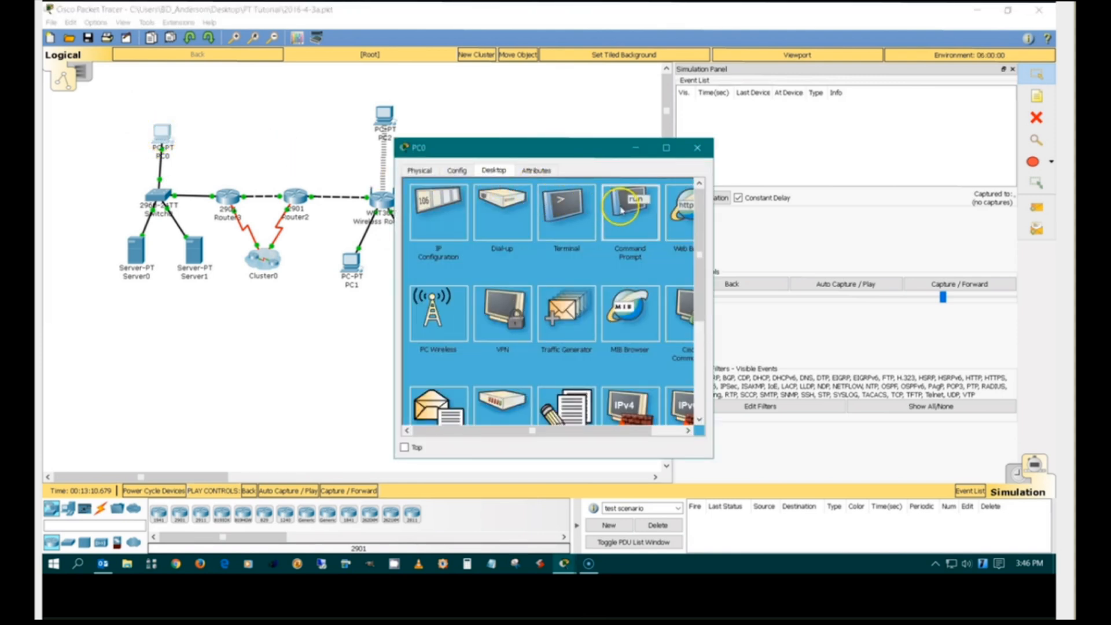
click(630, 211)
text(p)
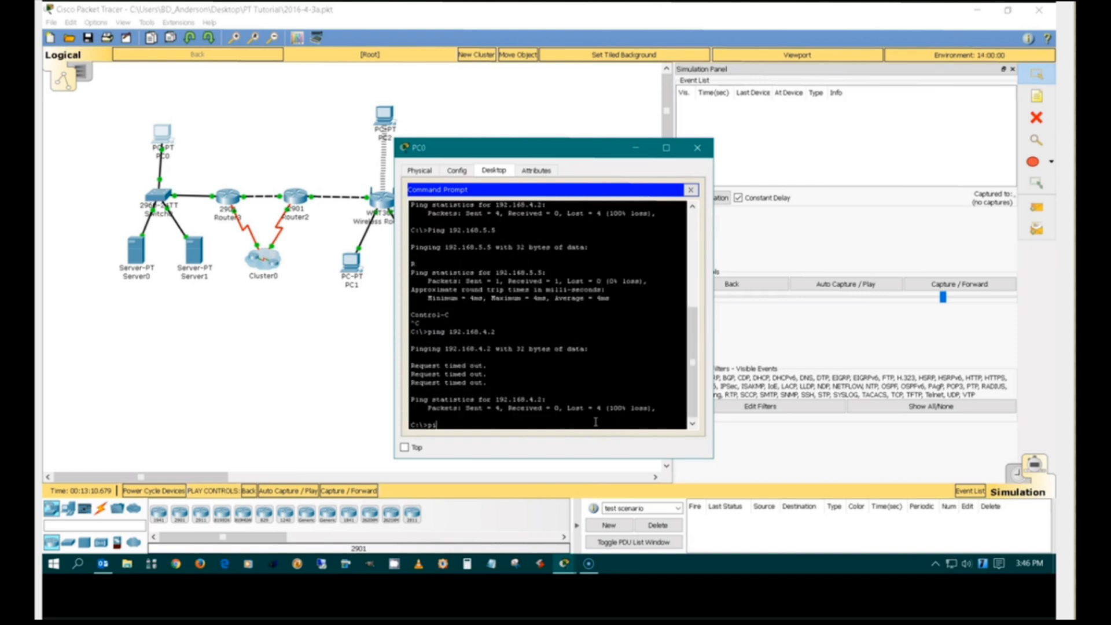
text(ing 192.168.5.5)
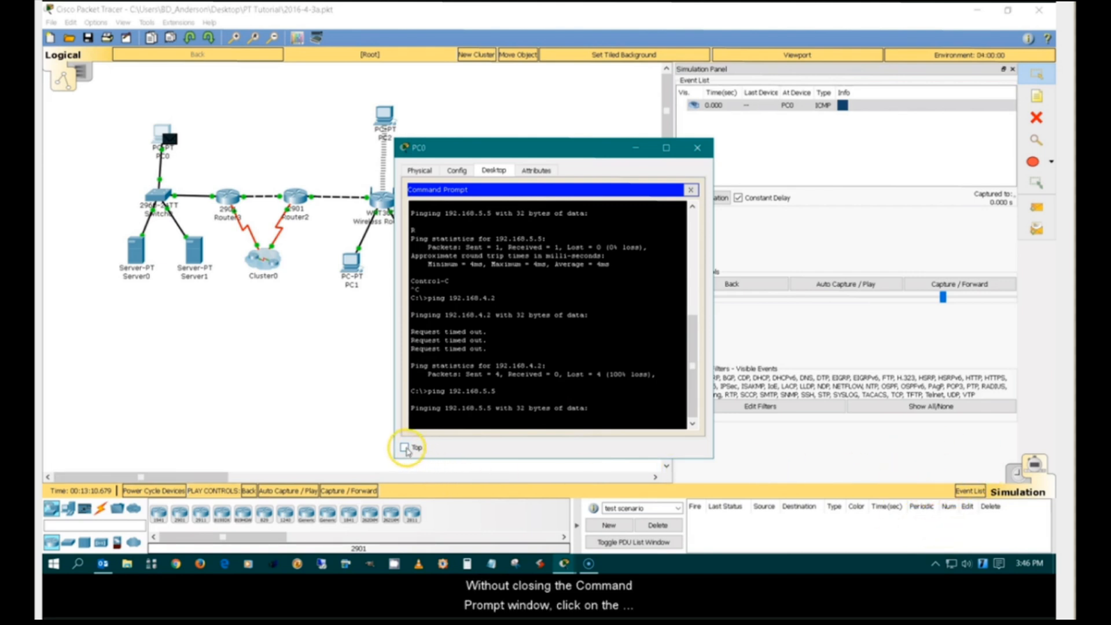
mouse_move(507, 147)
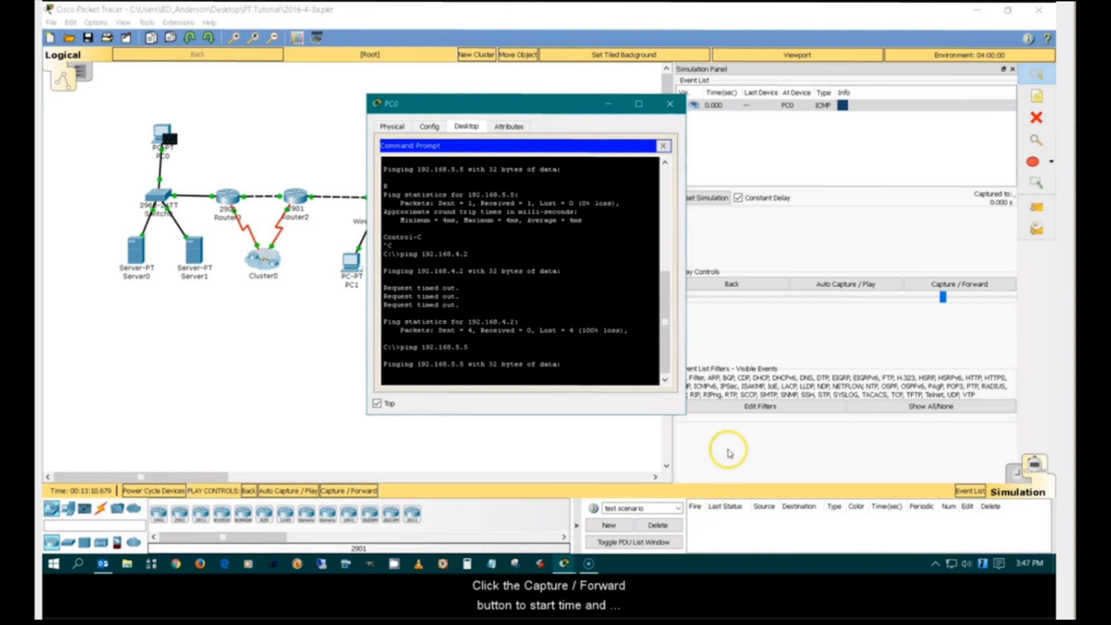
Step: Capture/Forward the ICMP packet until PC0 shows a reply from 192.168.5.5 with 0% loss
click(958, 284)
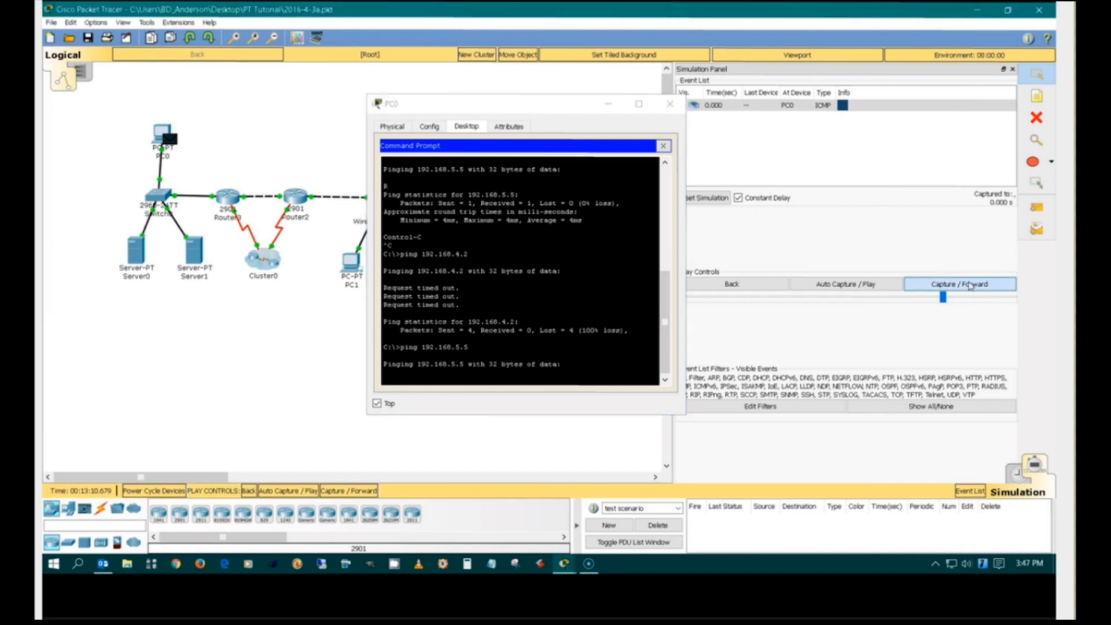
click(959, 284)
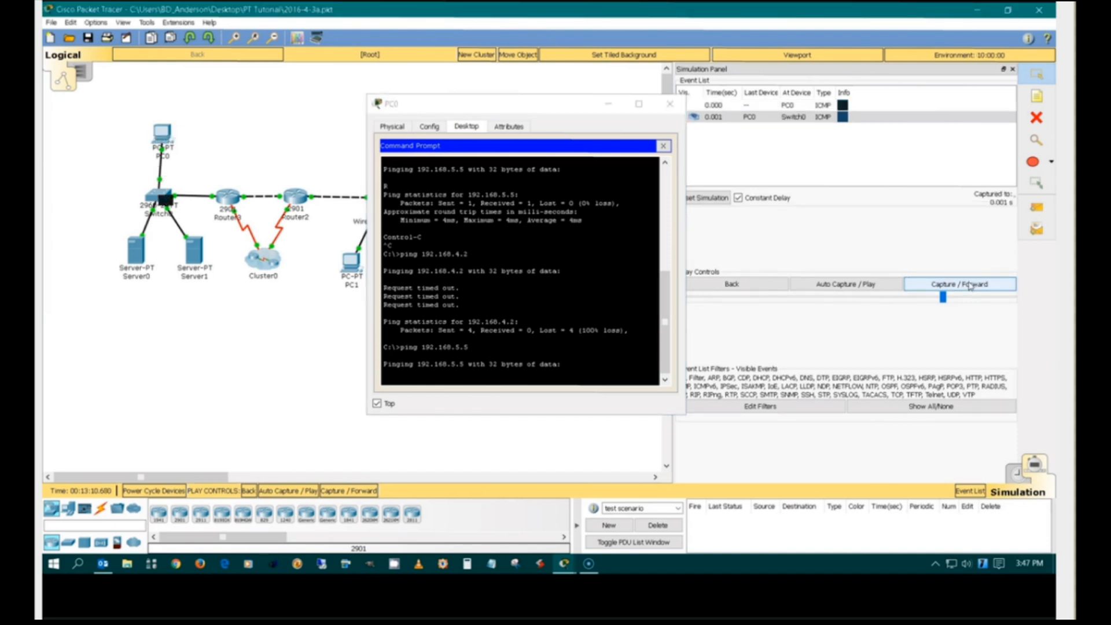
click(961, 282)
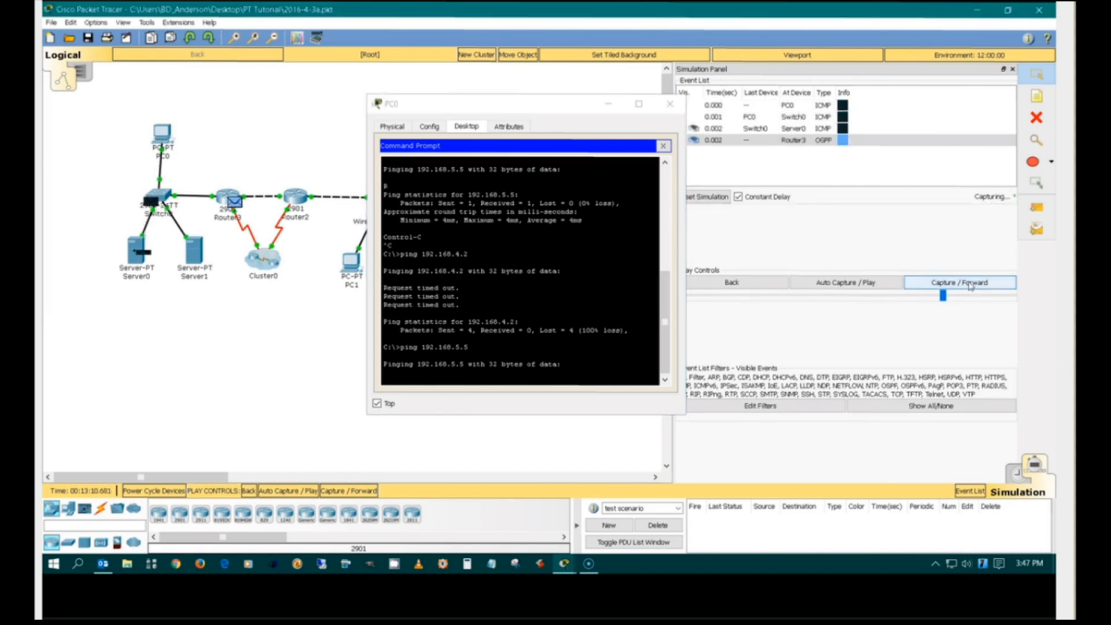
click(960, 282)
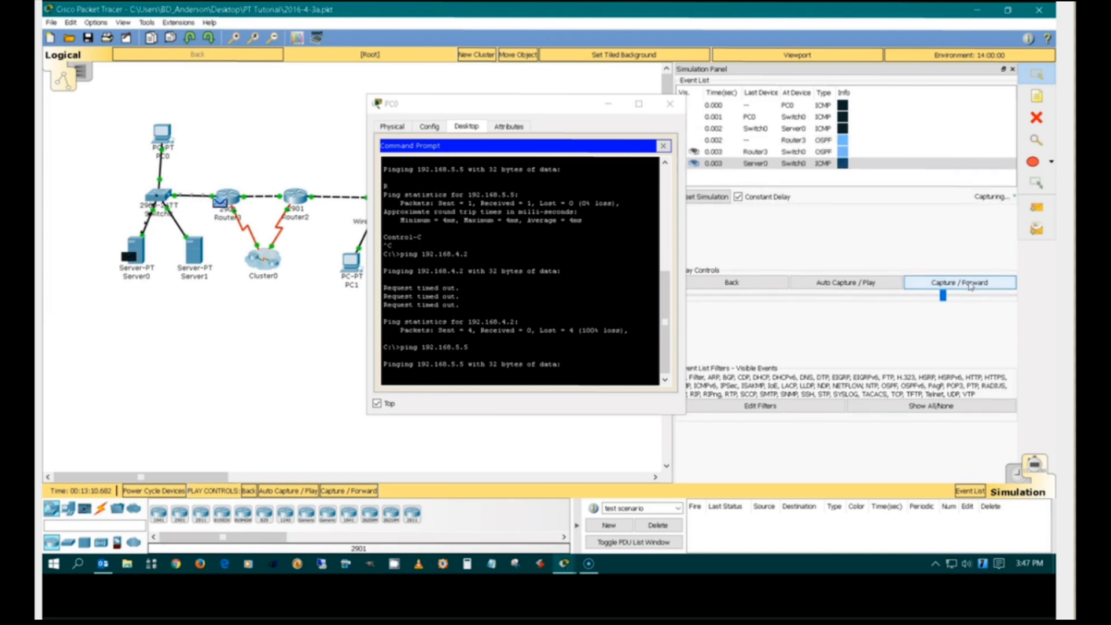
click(959, 282)
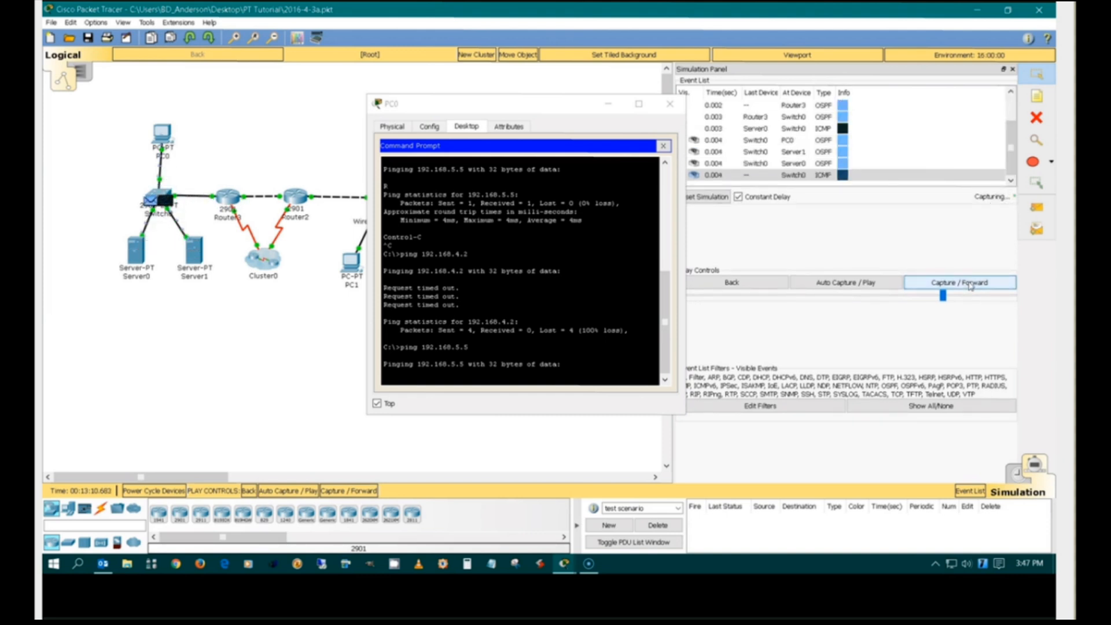
click(958, 282)
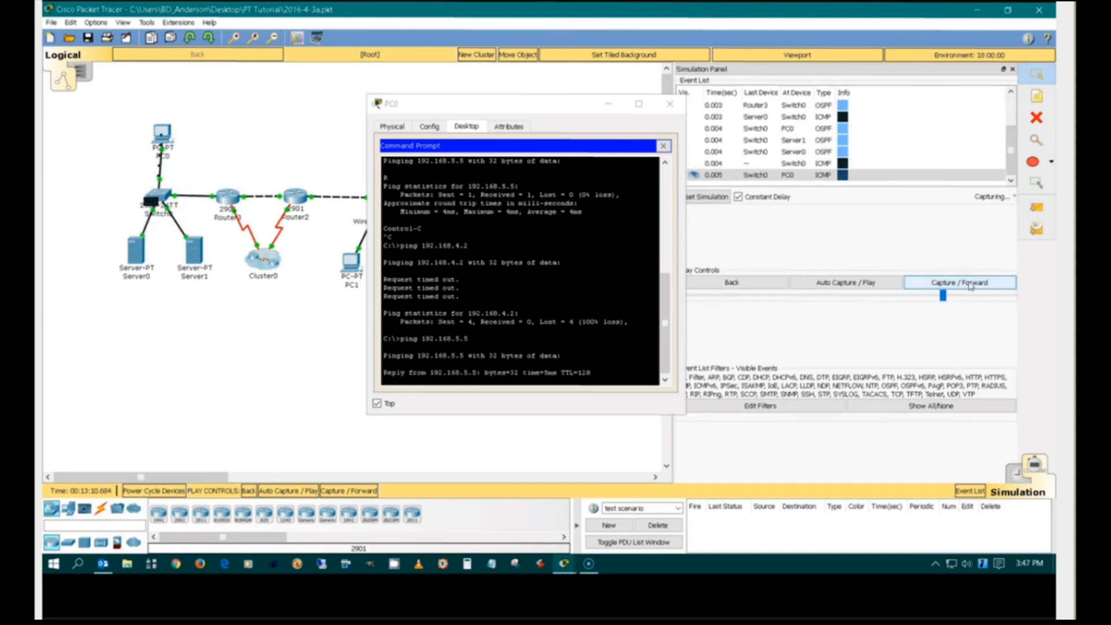
click(960, 284)
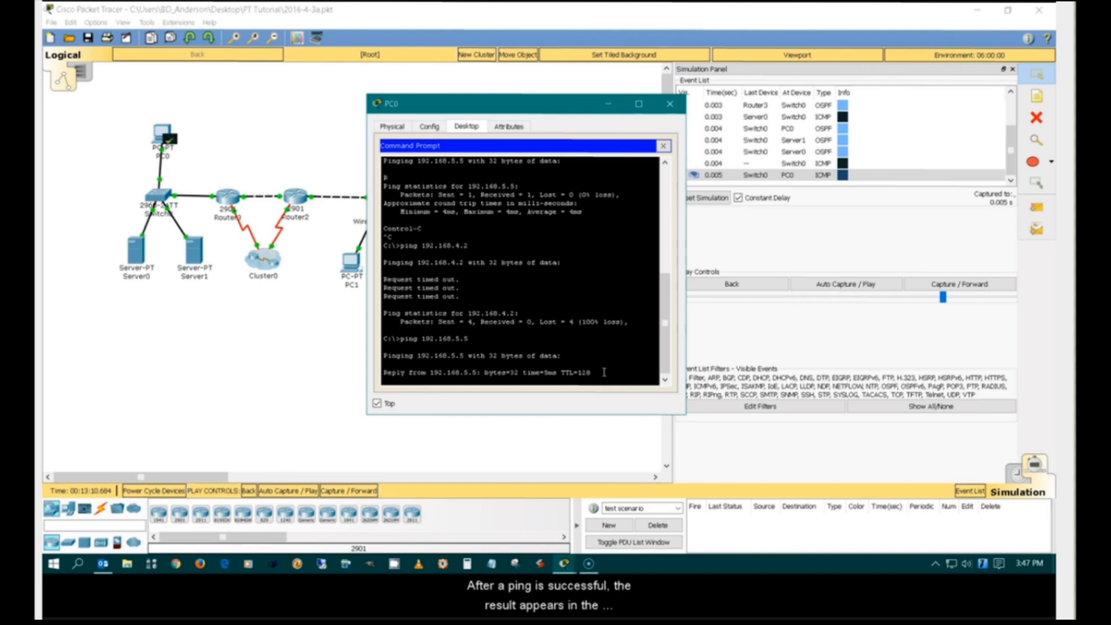
double_click(574, 371)
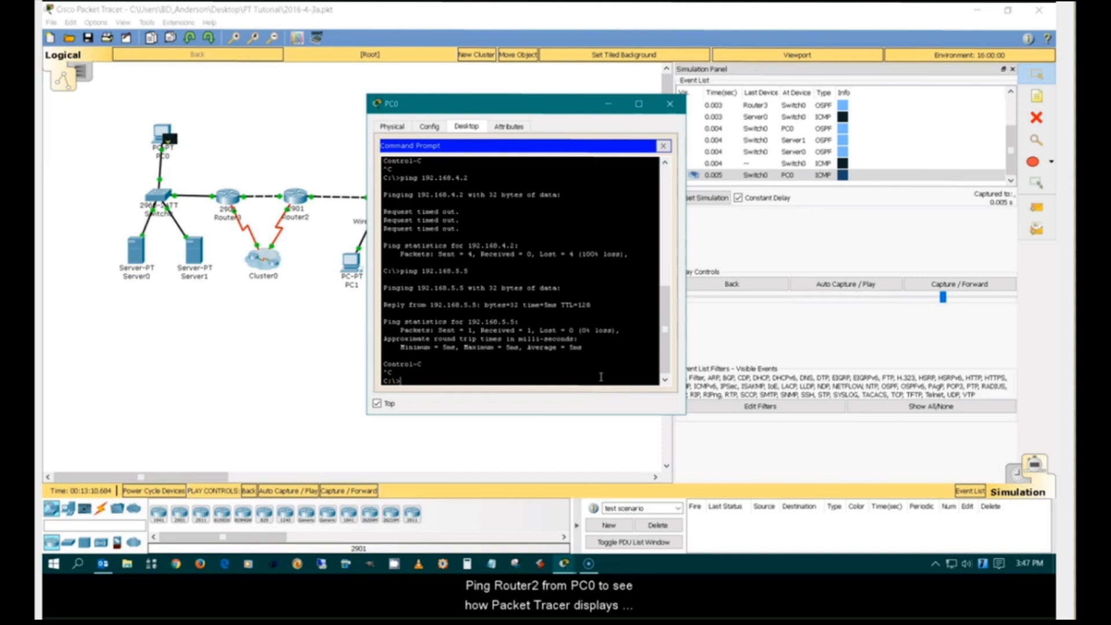
Step: Run 'ping 192.168.4.2' from PC0's Command Prompt
text(ping)
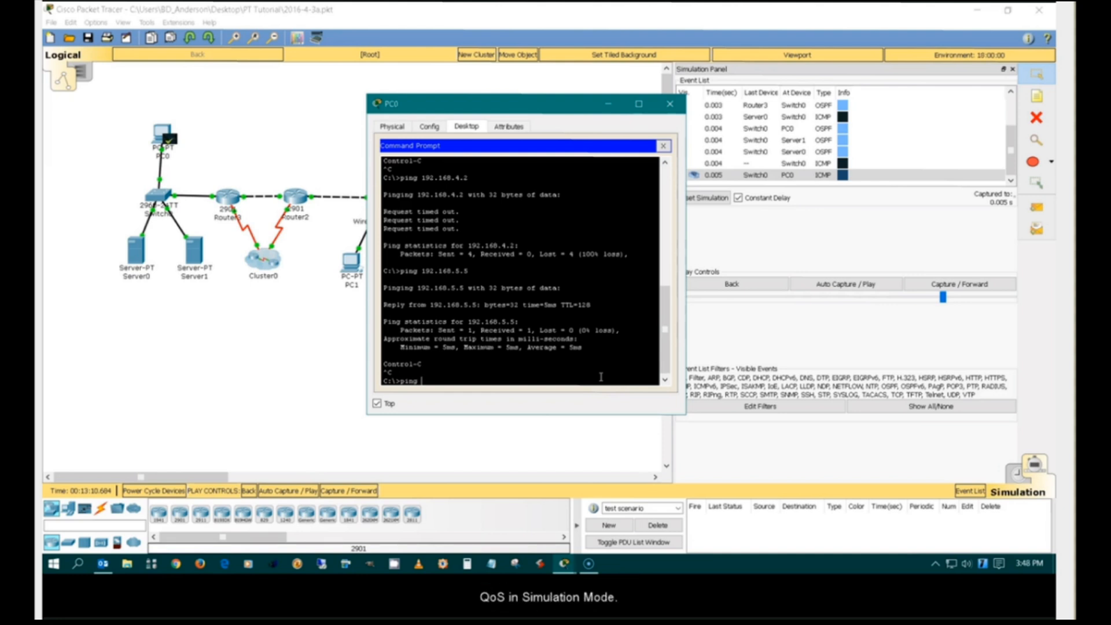
text(192)
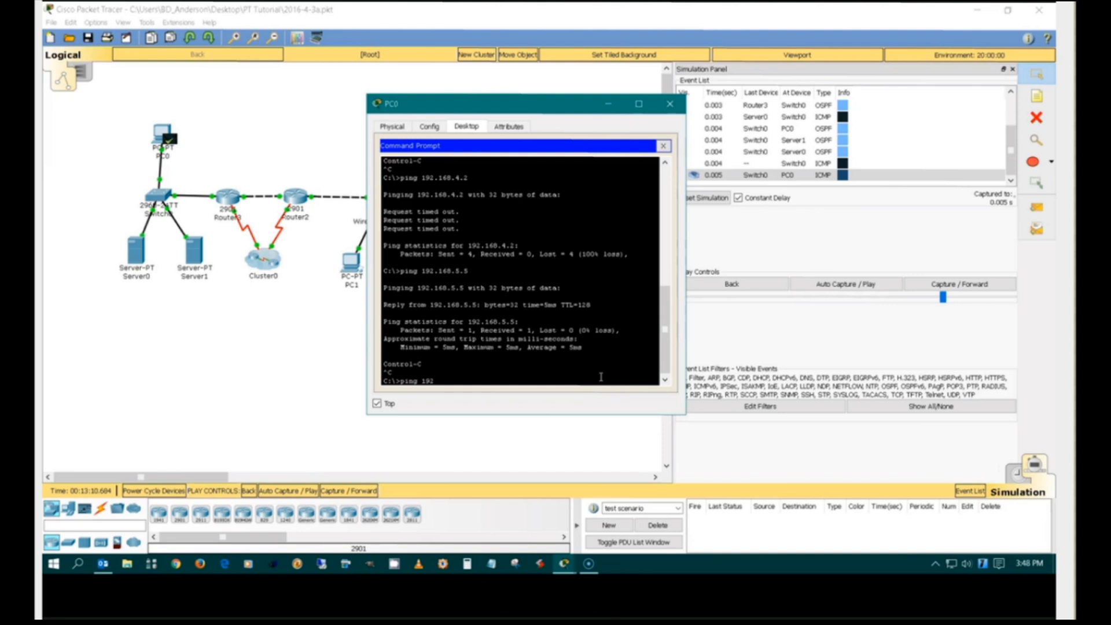
text(.168)
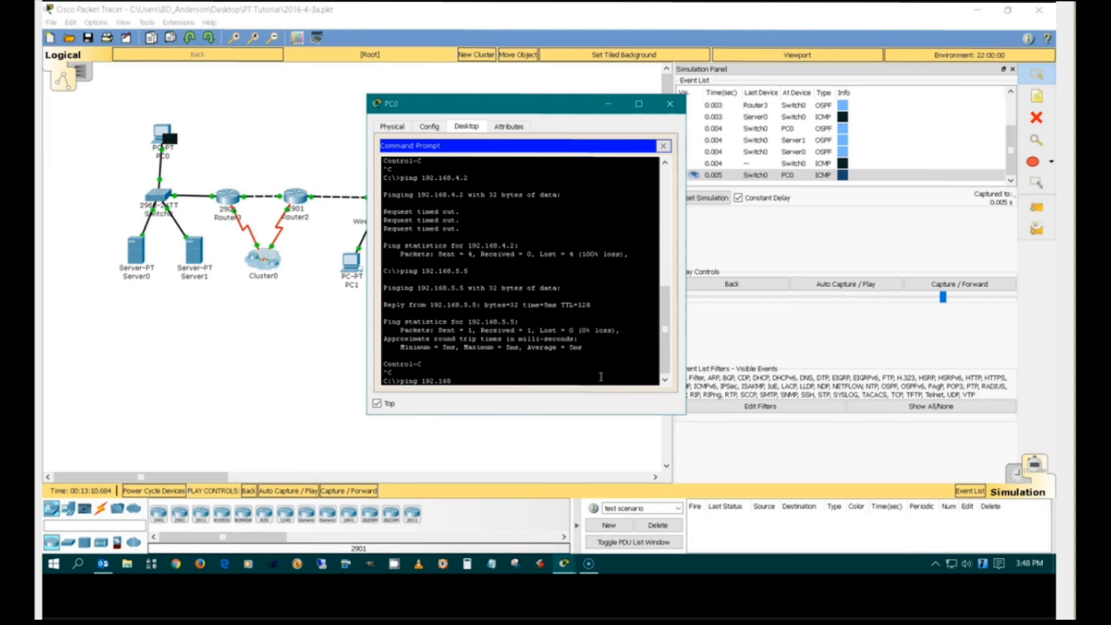
text(.4.2)
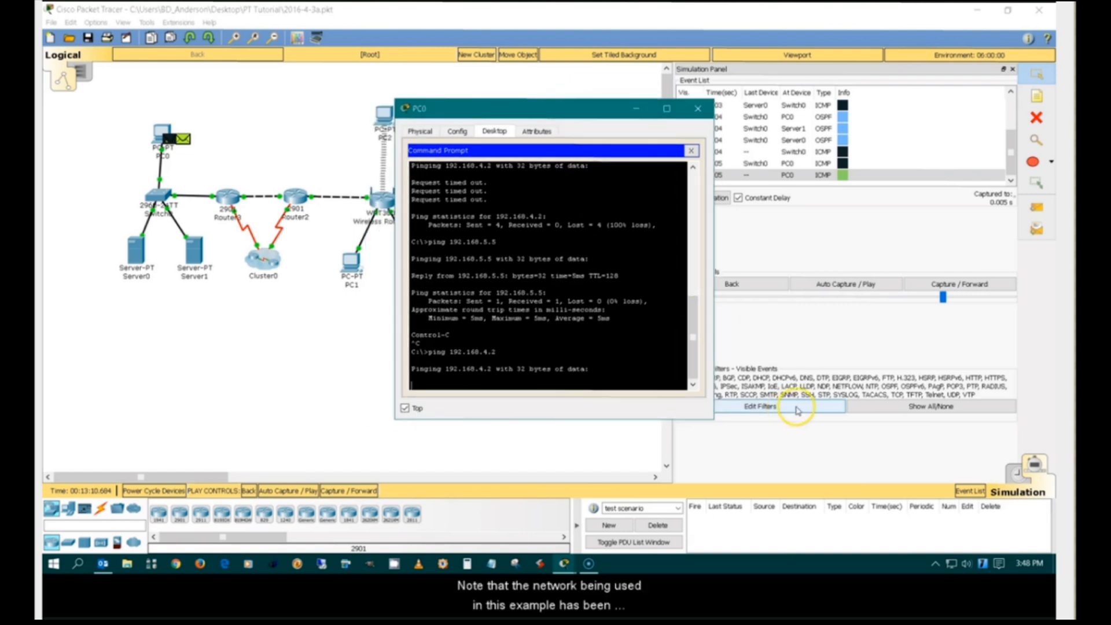
mouse_move(742, 440)
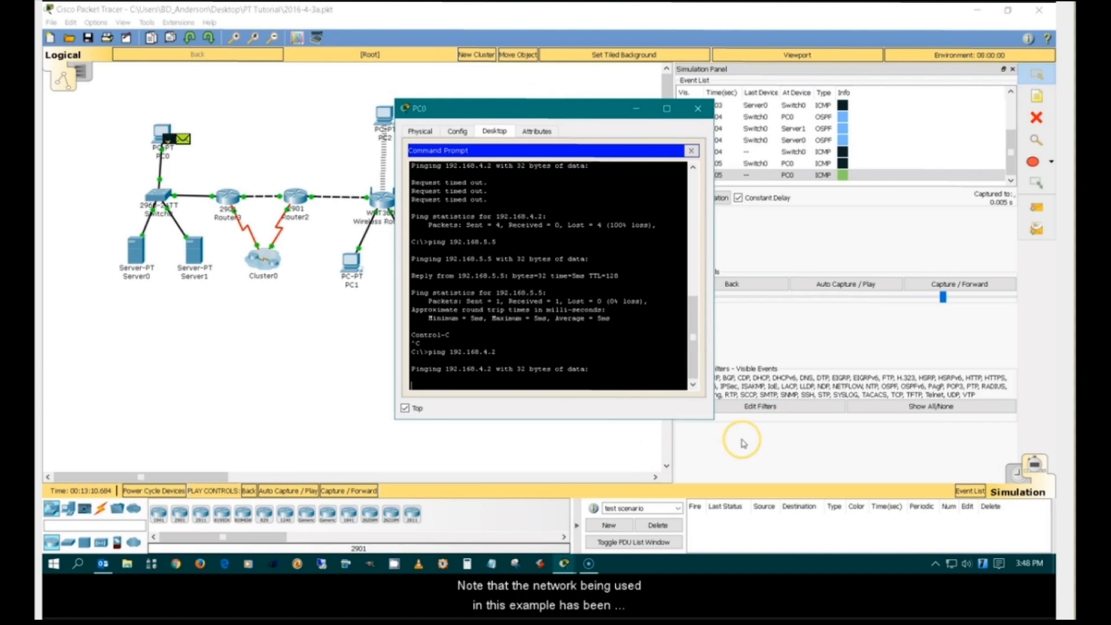
mouse_move(454, 430)
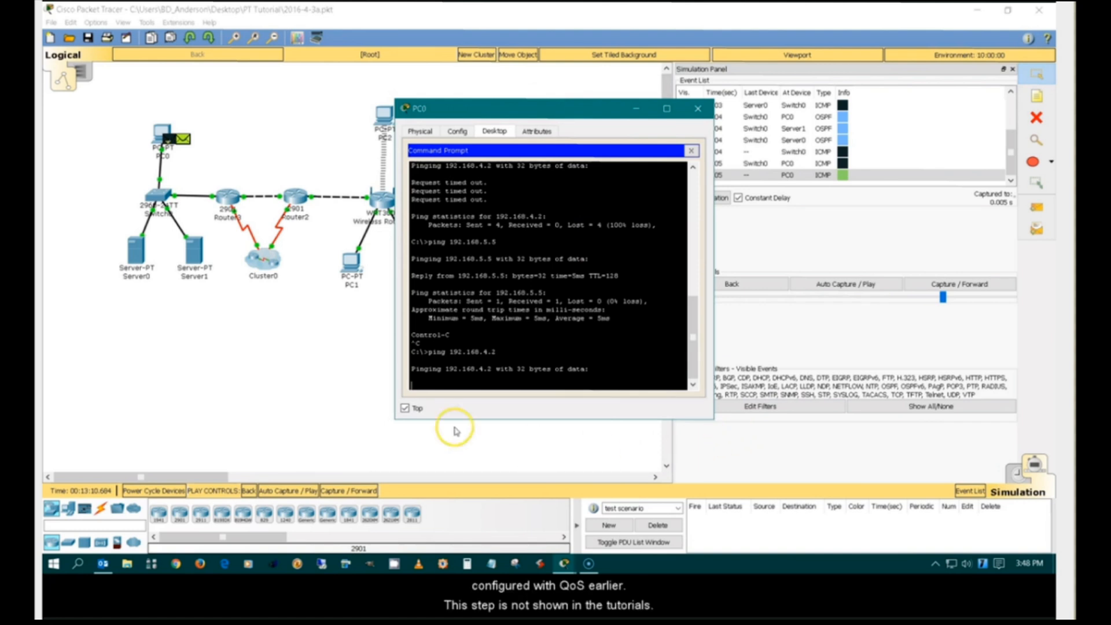
mouse_move(386, 407)
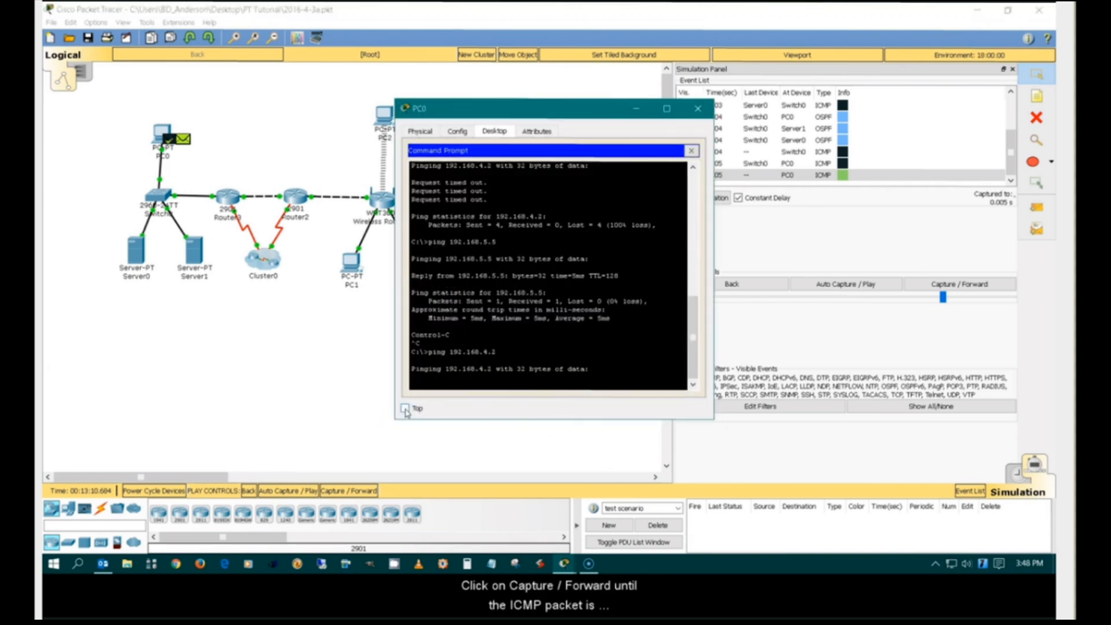
Step: Close PC0's window and step the ICMP packet through Switch0 and Router3 to Router2
click(697, 109)
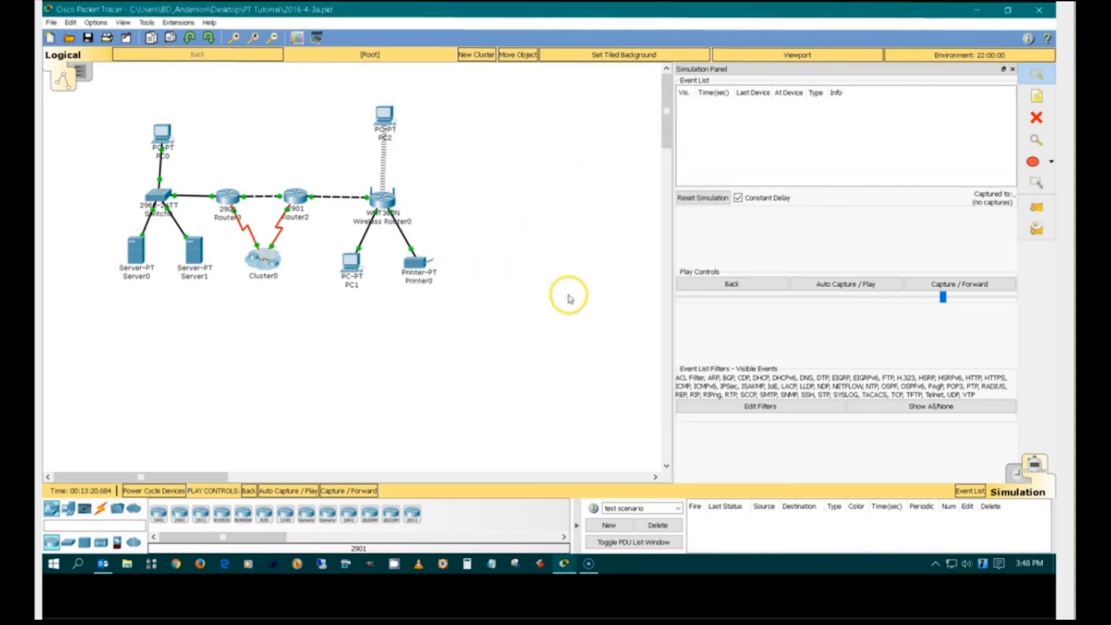
click(959, 283)
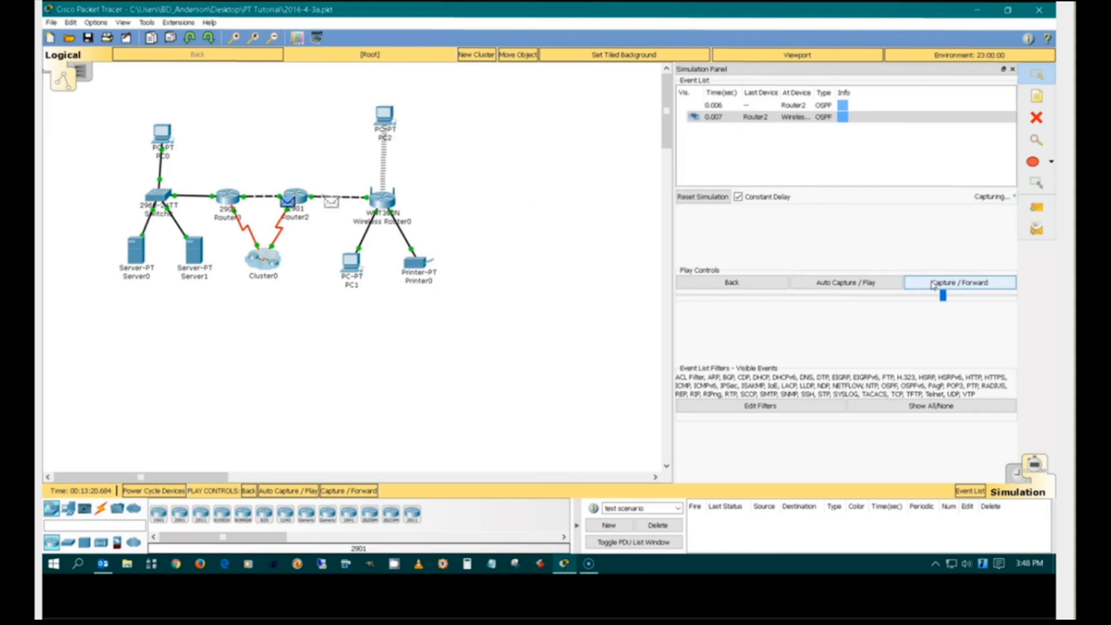
click(958, 282)
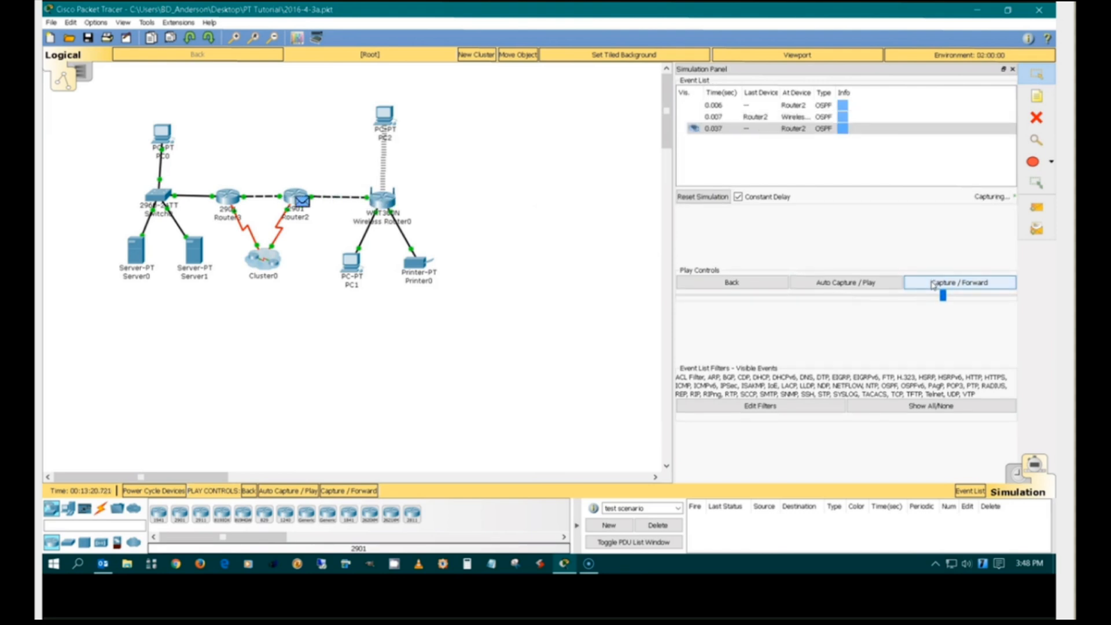
click(958, 282)
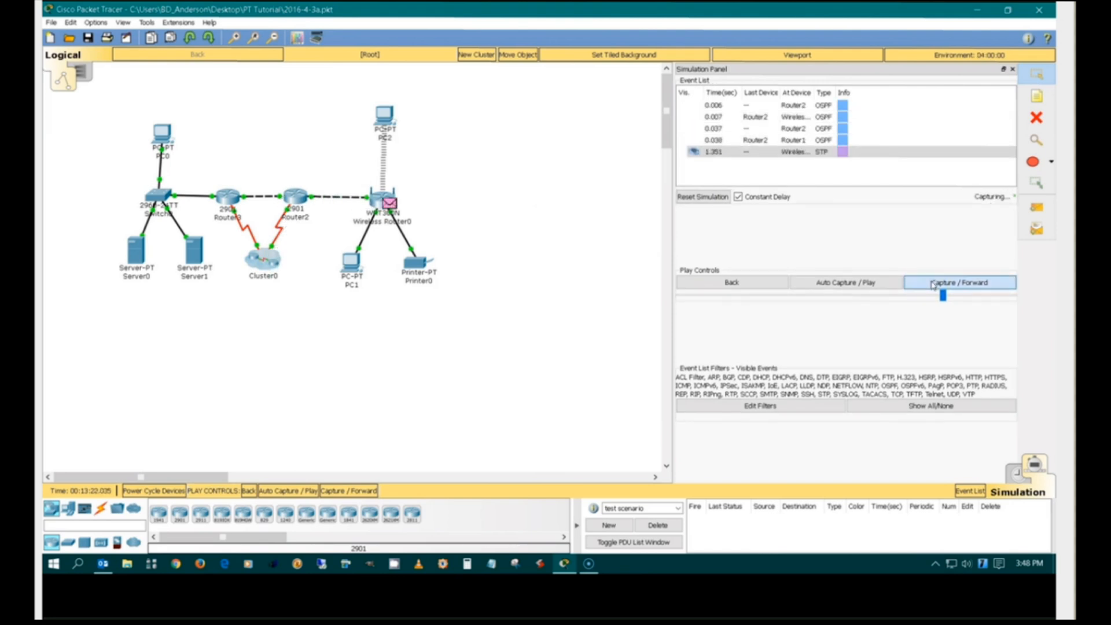
click(959, 283)
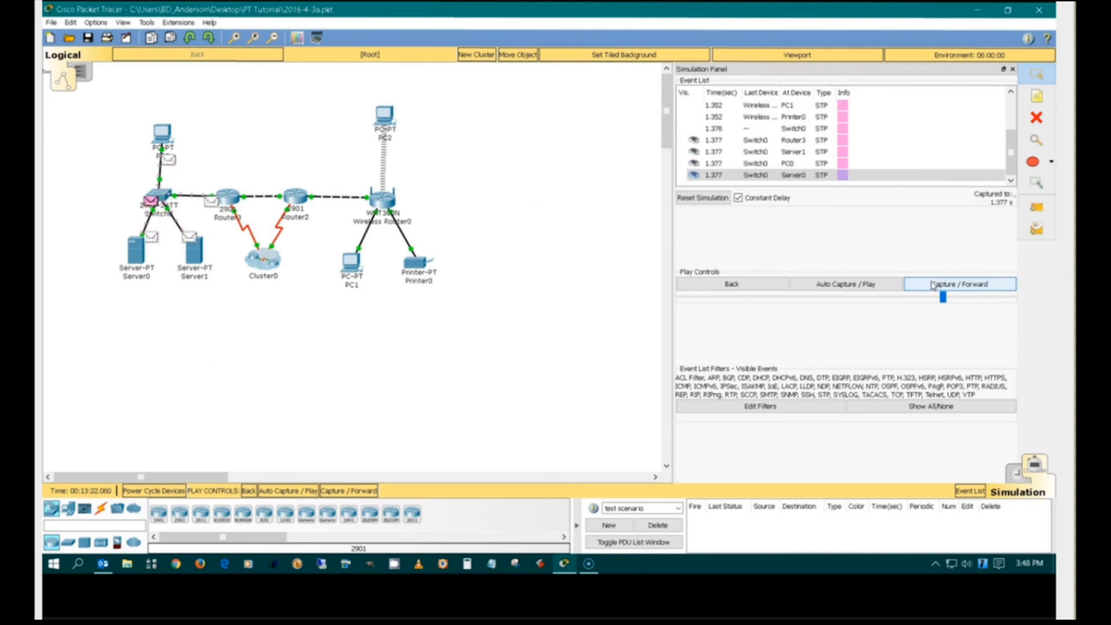
click(958, 284)
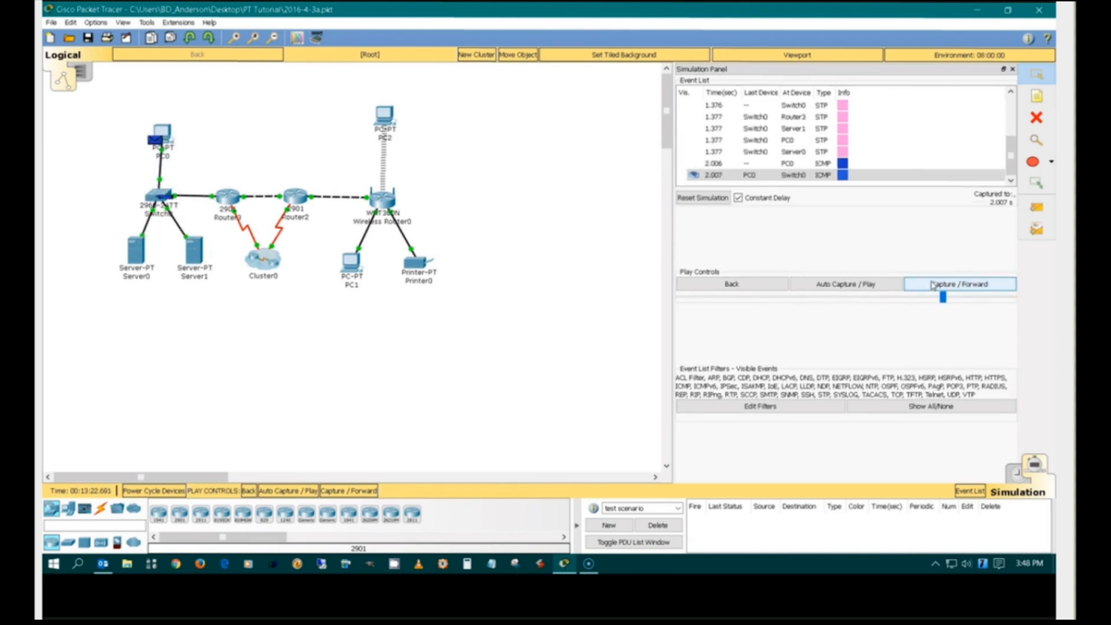
click(958, 283)
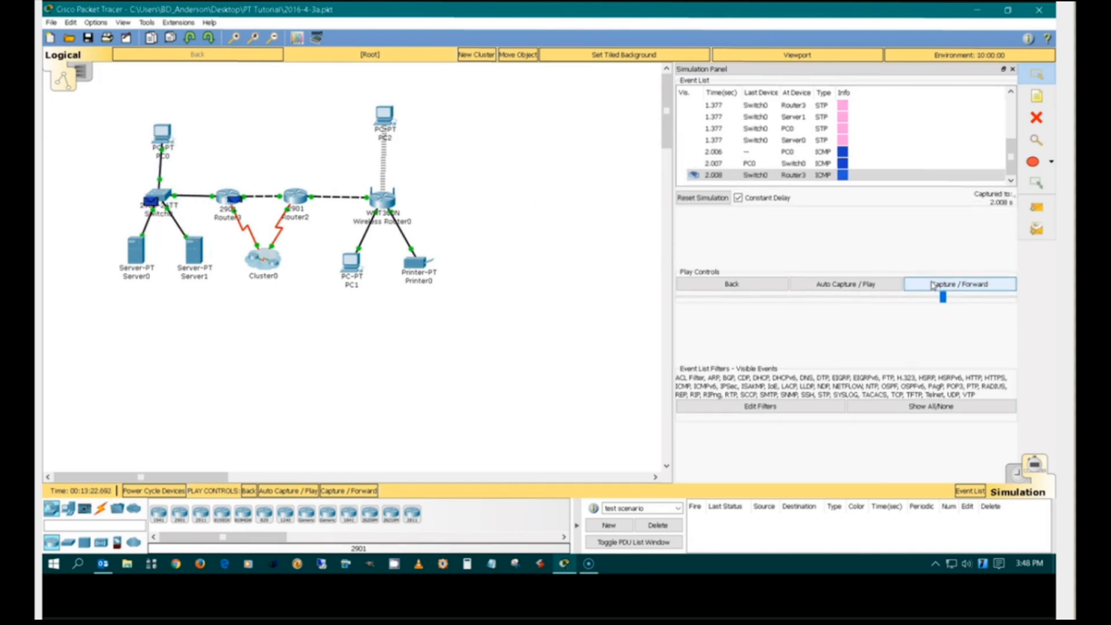
click(958, 283)
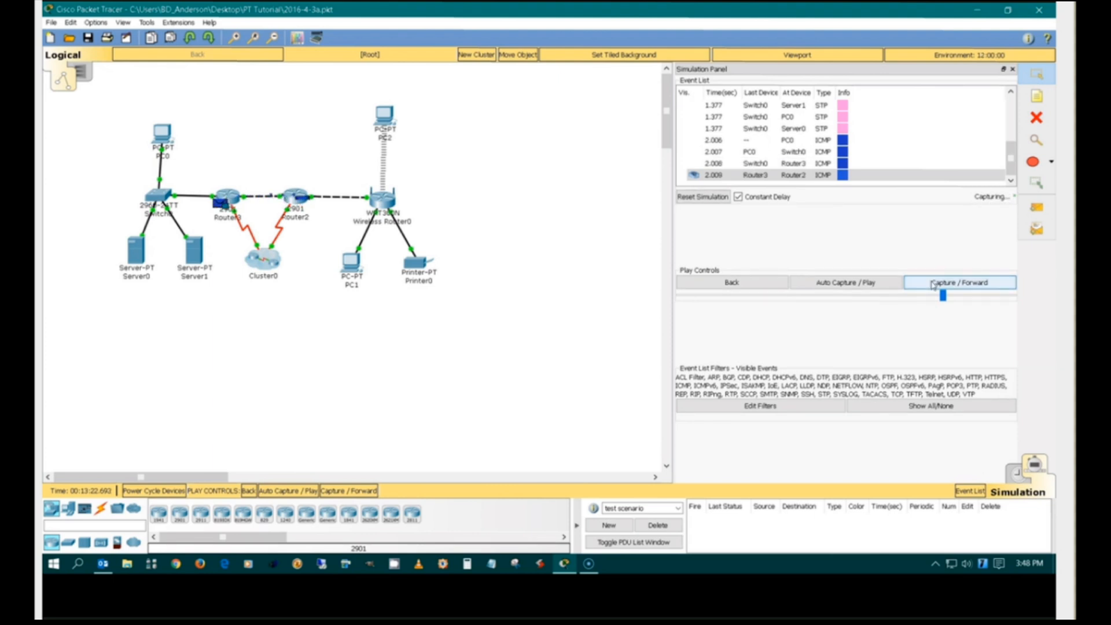
click(958, 284)
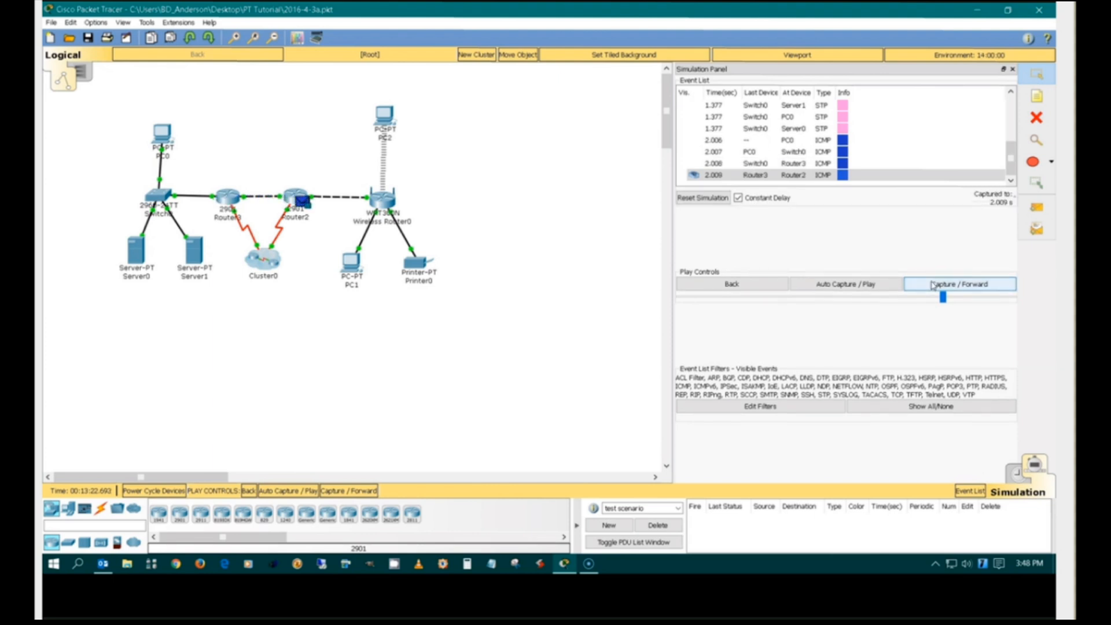
click(960, 283)
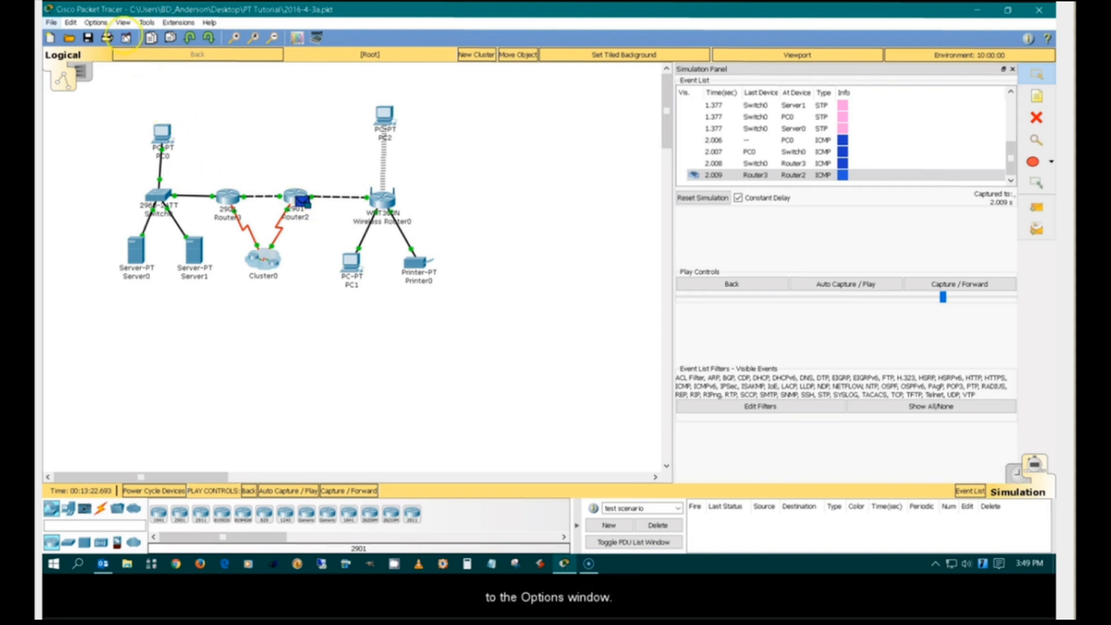
Step: In Options > Preferences untick Show QoS Stamps on Packets and return to the workspace
click(94, 22)
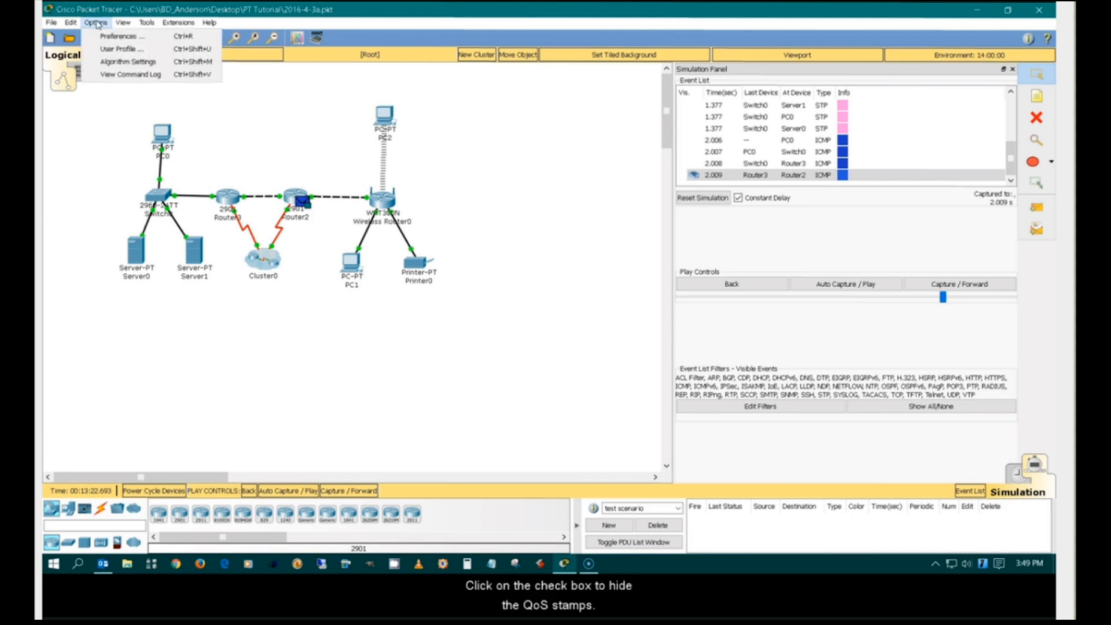
click(124, 35)
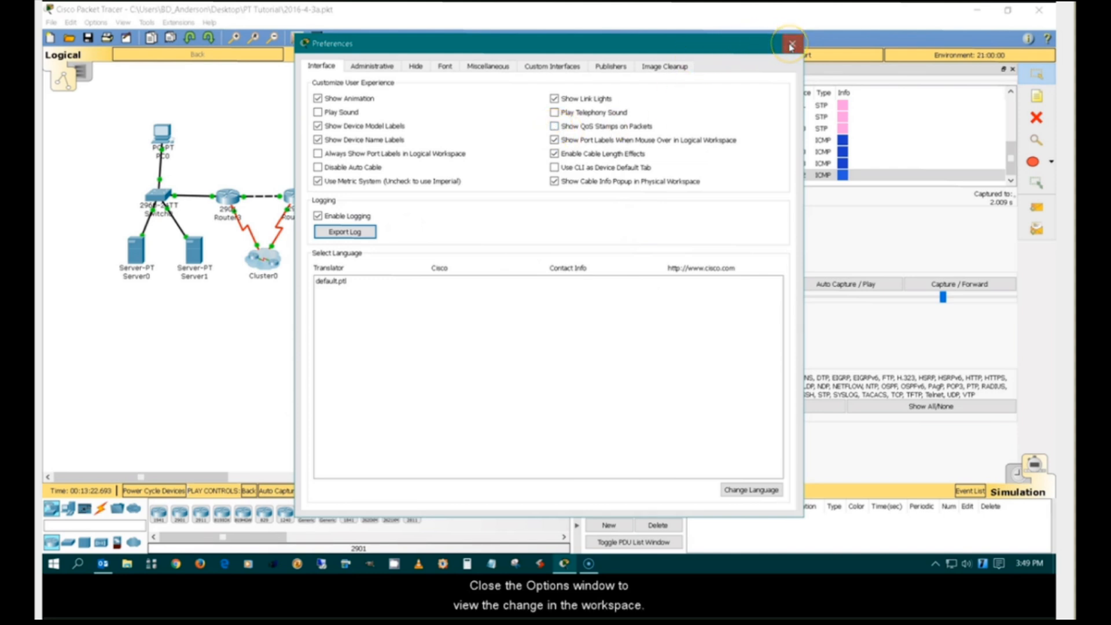
click(791, 43)
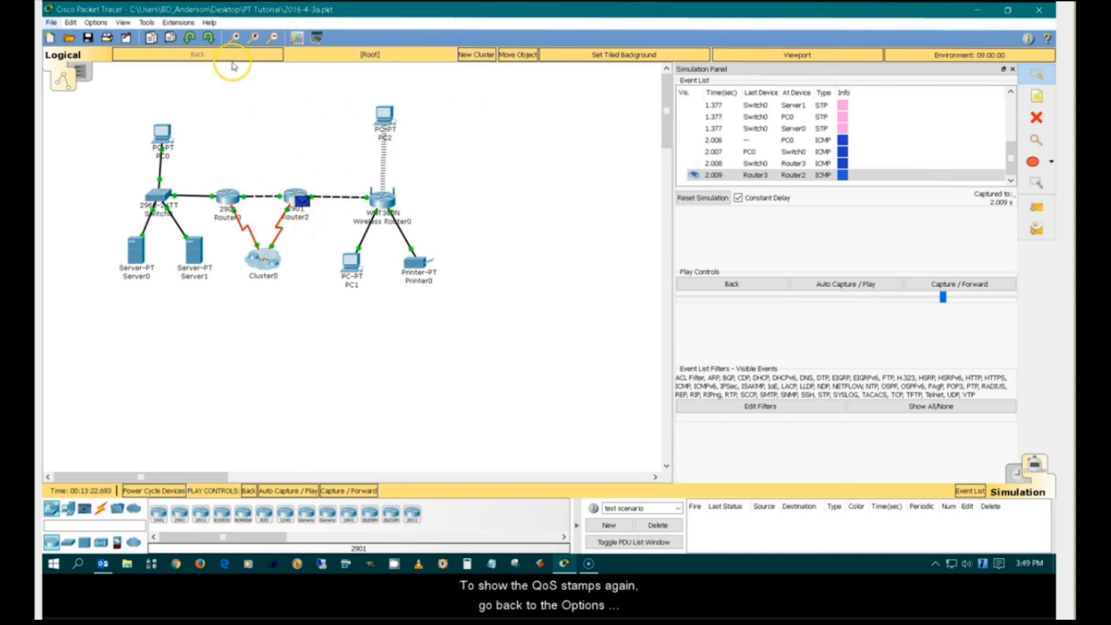
Step: Re-enable Show QoS Stamps on Packets in Preferences so the Router2 packet shows its stamp
click(94, 22)
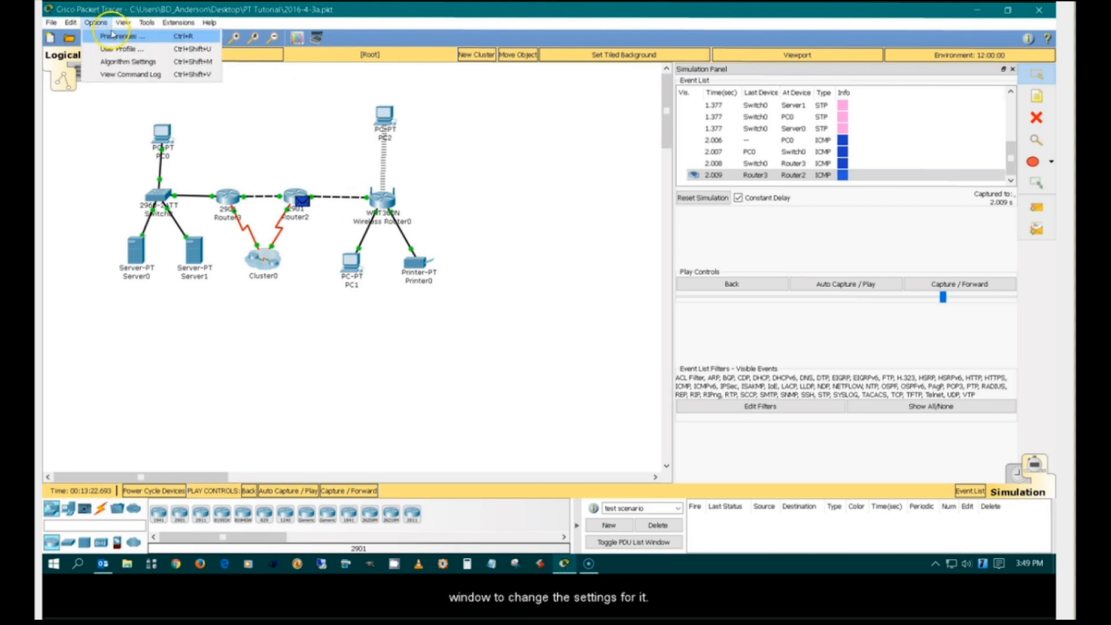
click(121, 36)
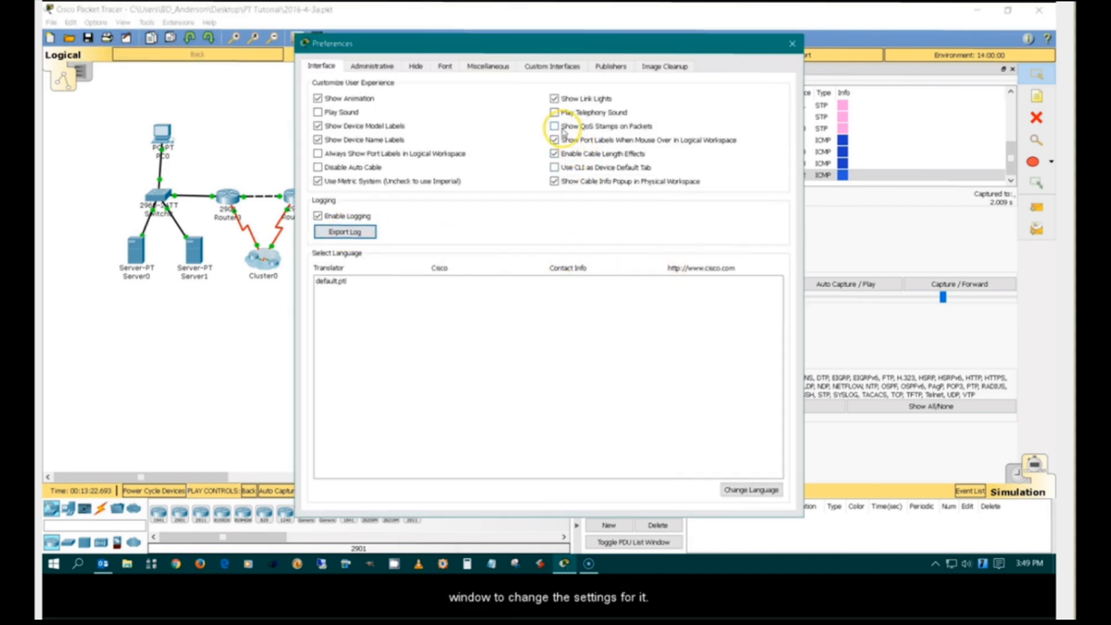
click(554, 126)
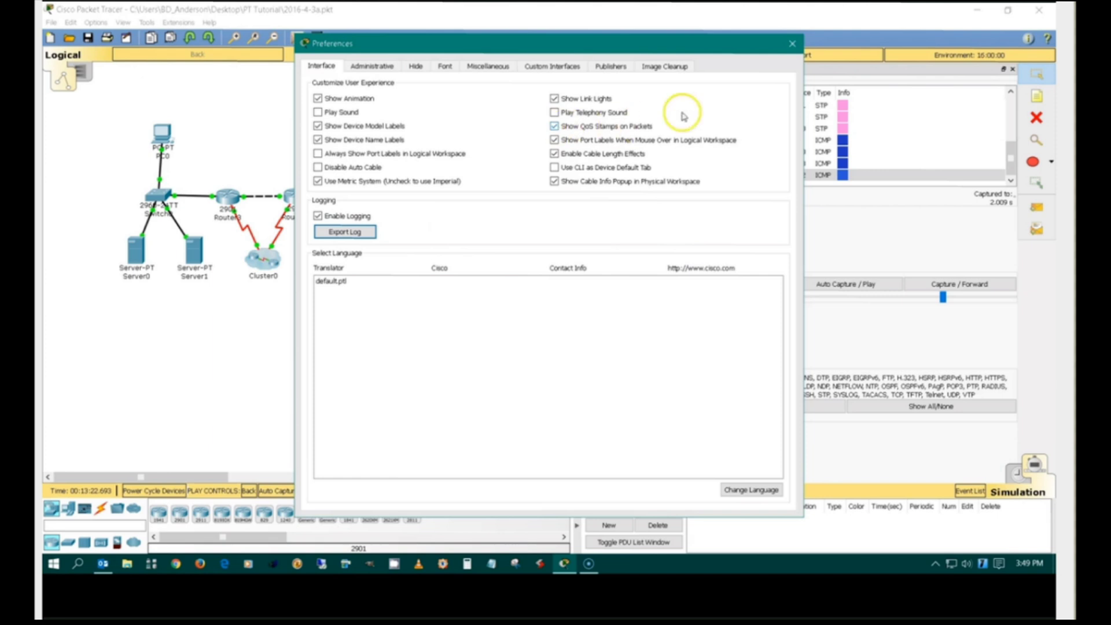
click(792, 43)
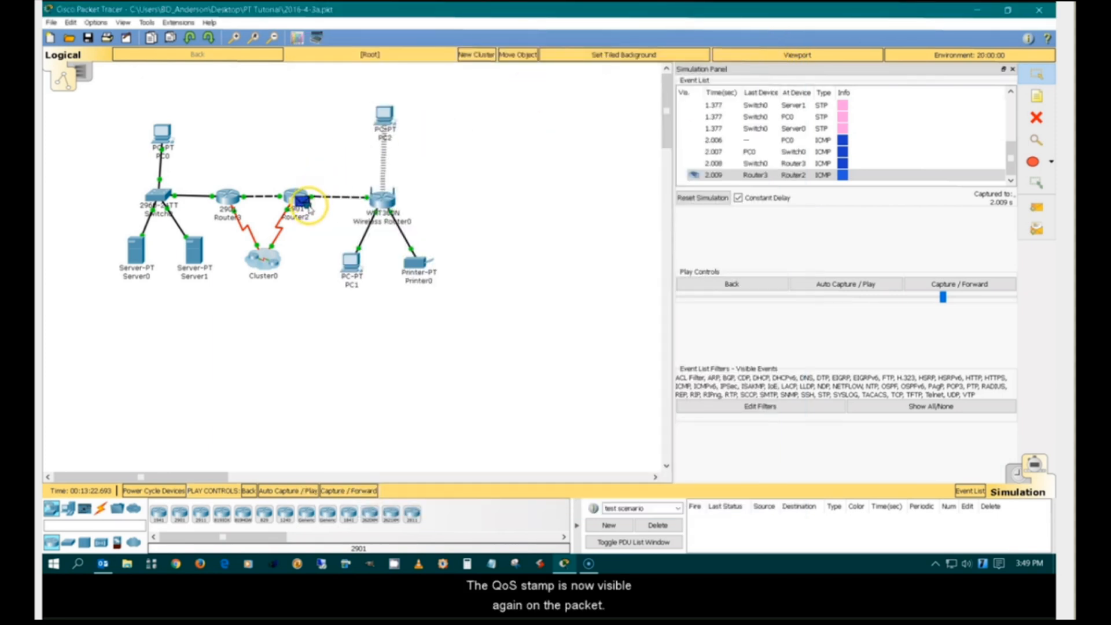
mouse_move(297, 206)
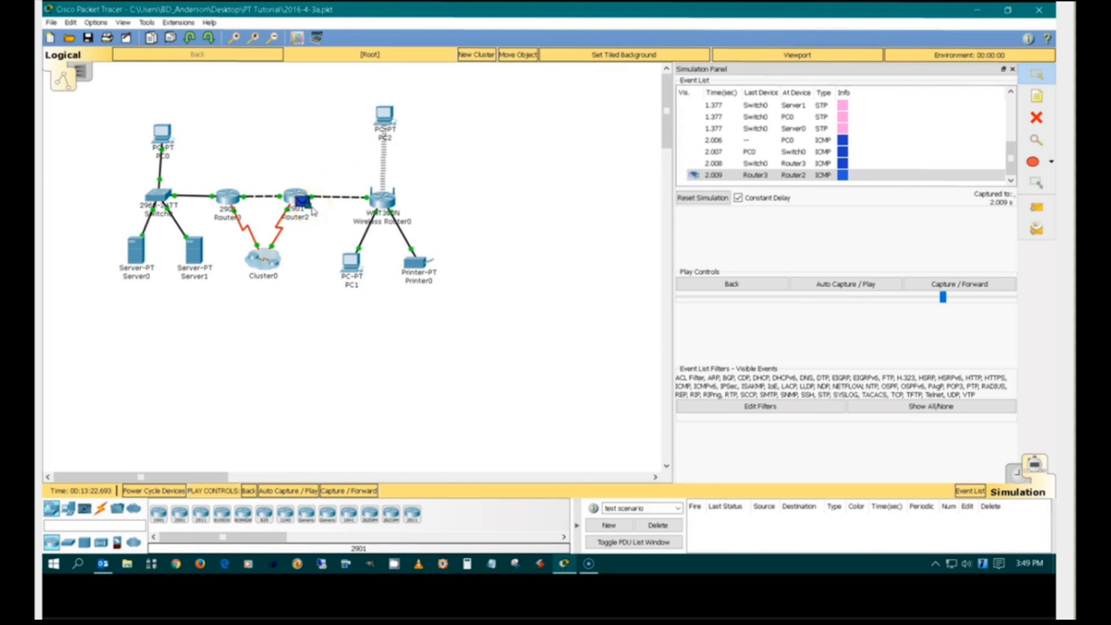
mouse_move(303, 206)
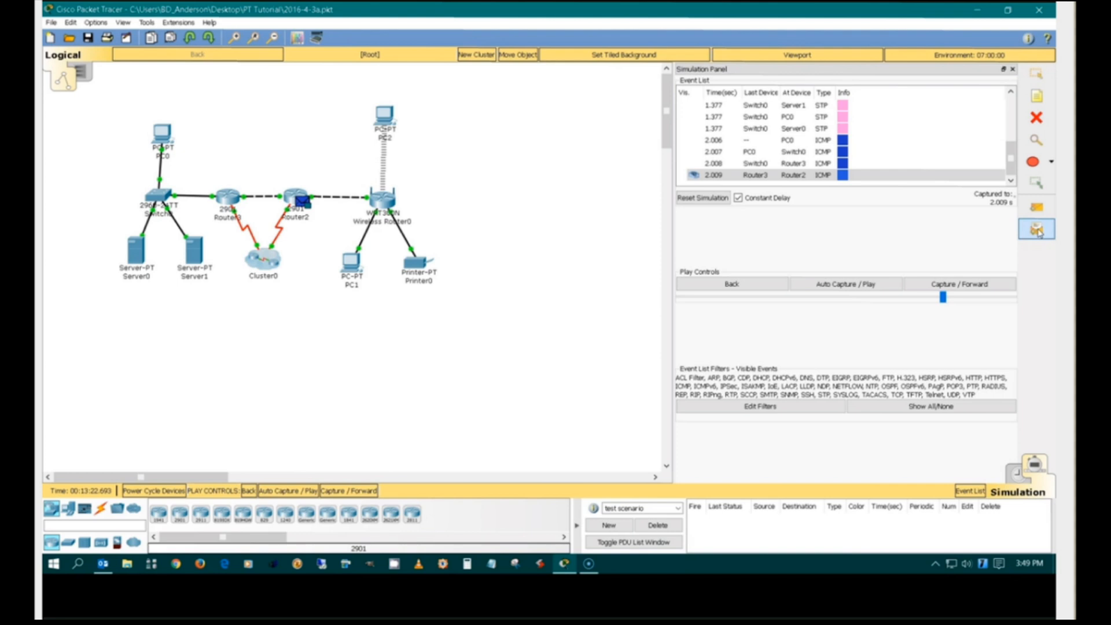
Step: With the Add Complex PDU tool, select PC0 as source and choose a PING PDU
click(1037, 228)
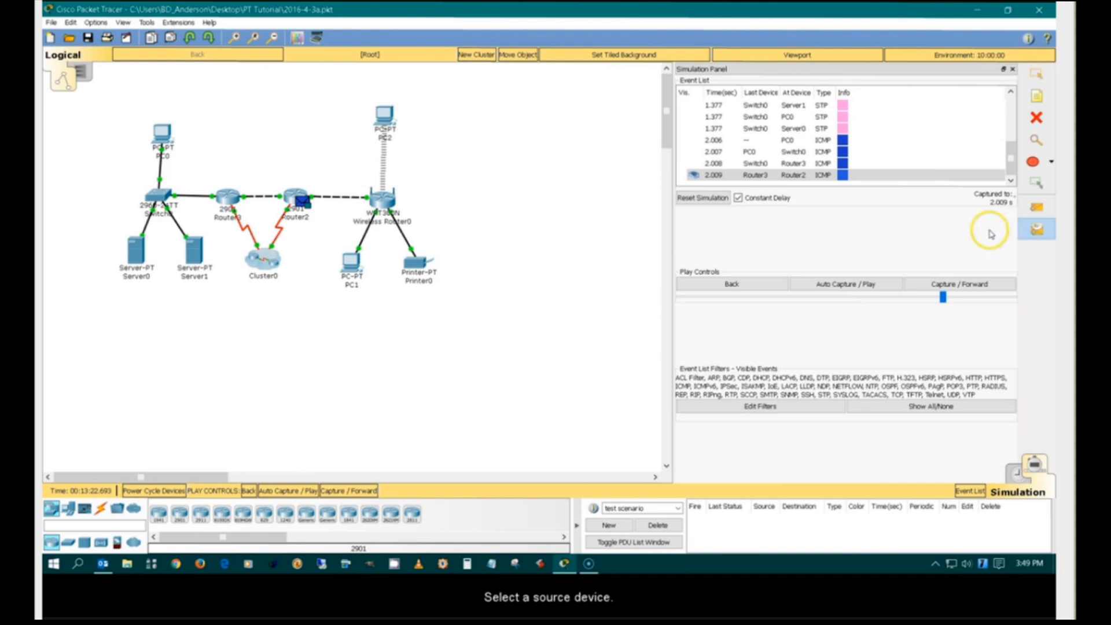
click(162, 133)
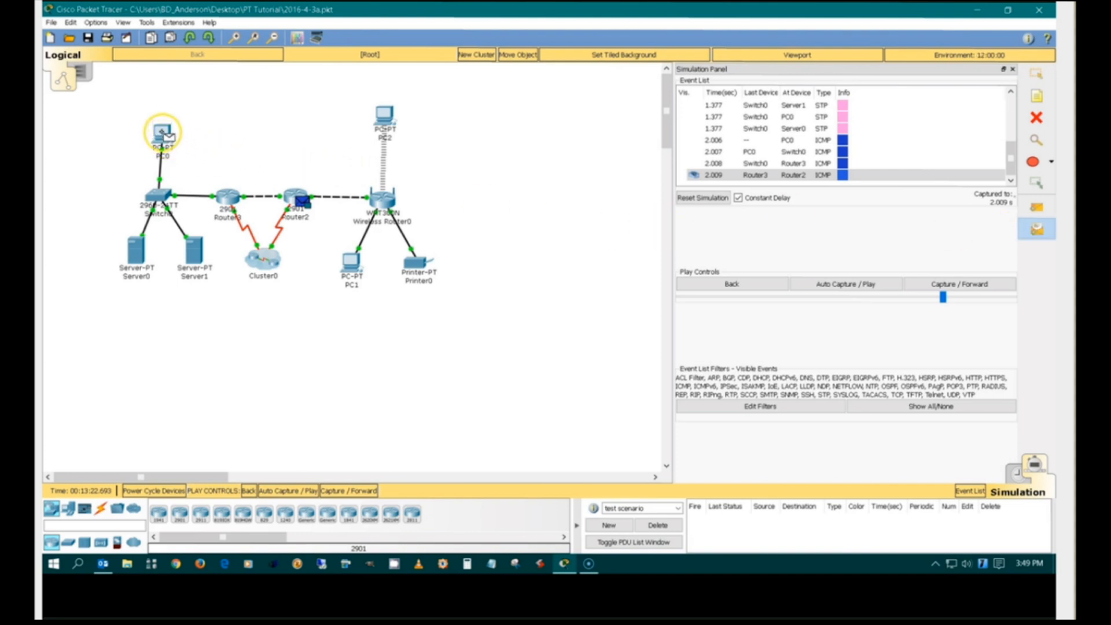
click(162, 132)
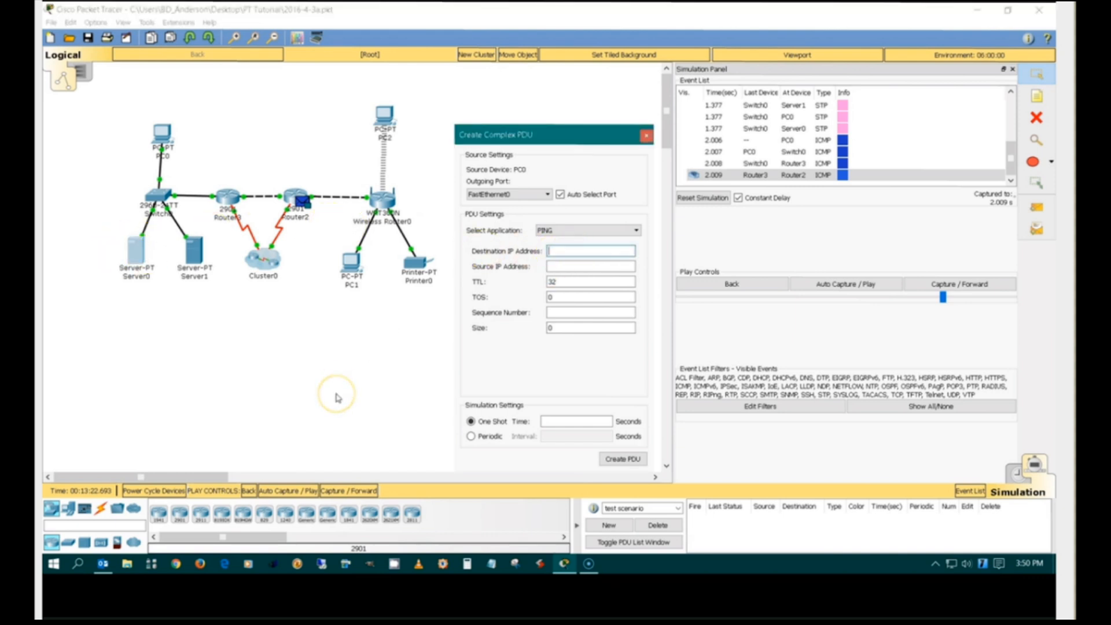
Step: Set destination IP 192.168.5.3, keep TTL 32 and TOS 0, enter sequence number 3
text(192.168.)
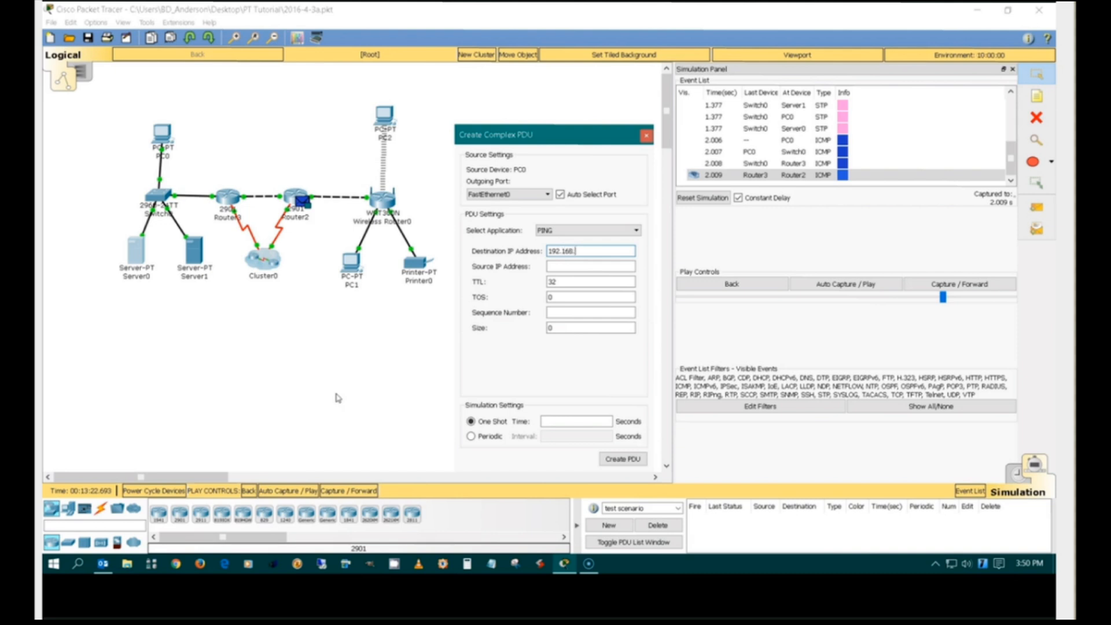
text(5.3)
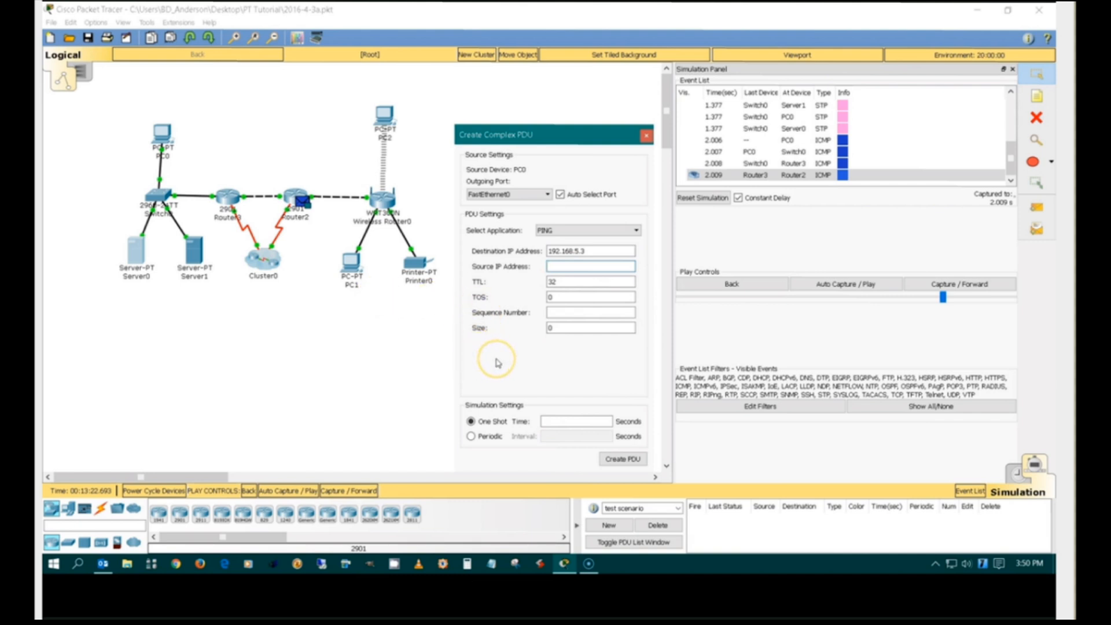
mouse_move(497, 363)
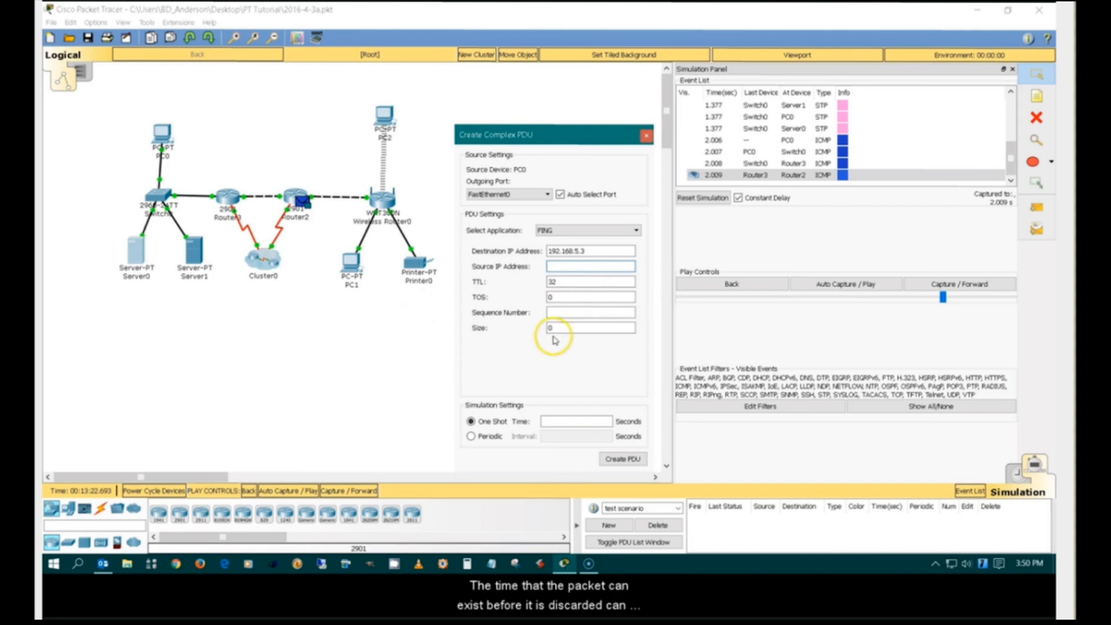
click(591, 281)
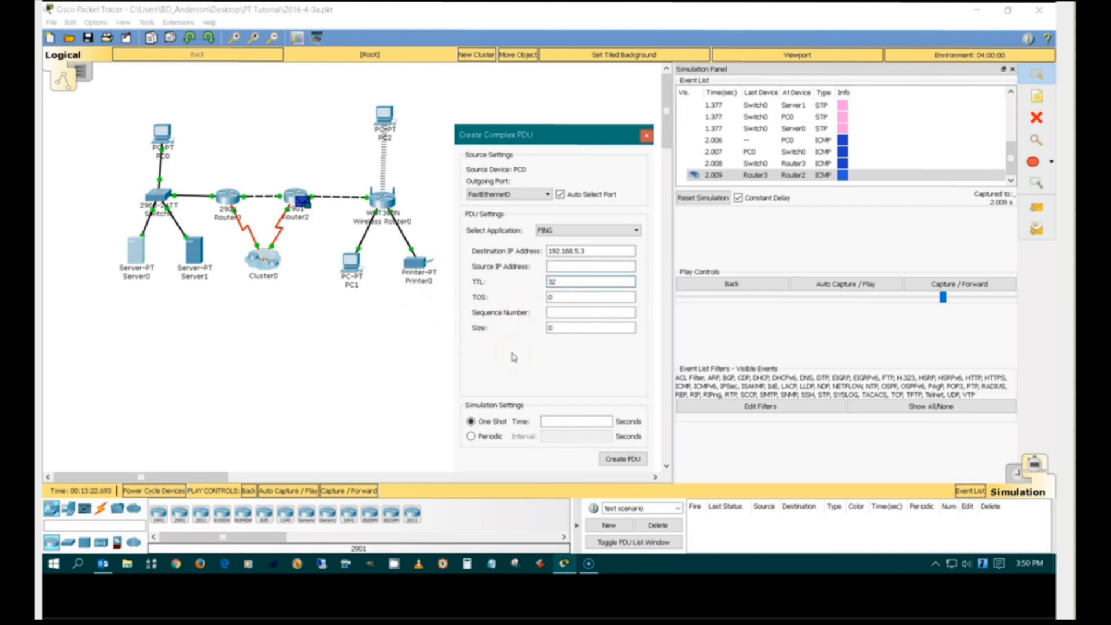
mouse_move(563, 347)
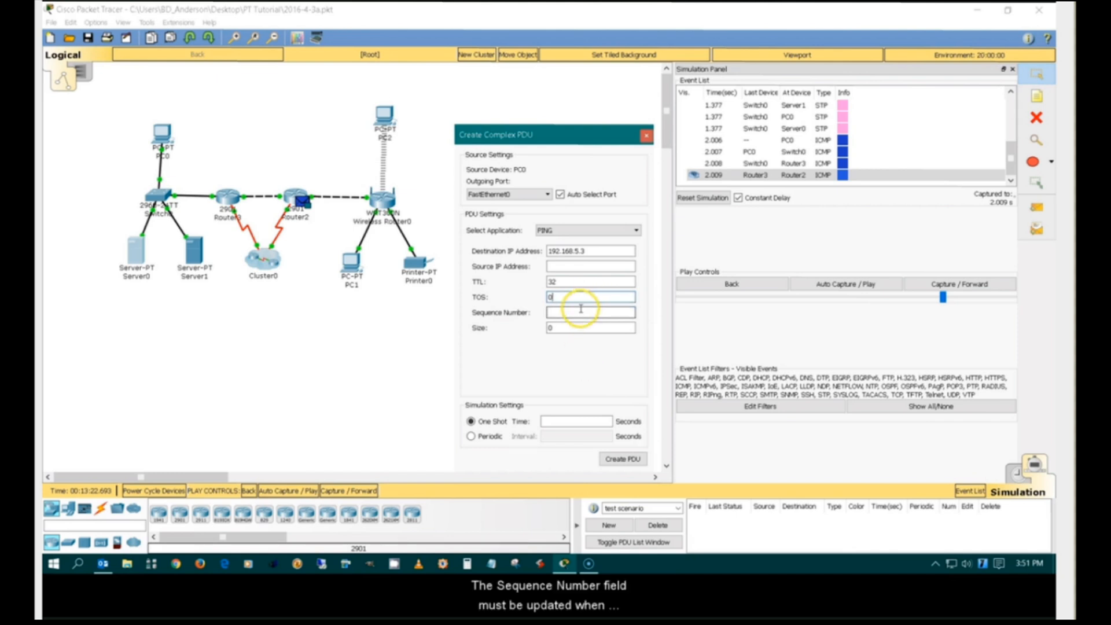
click(590, 311)
text(3)
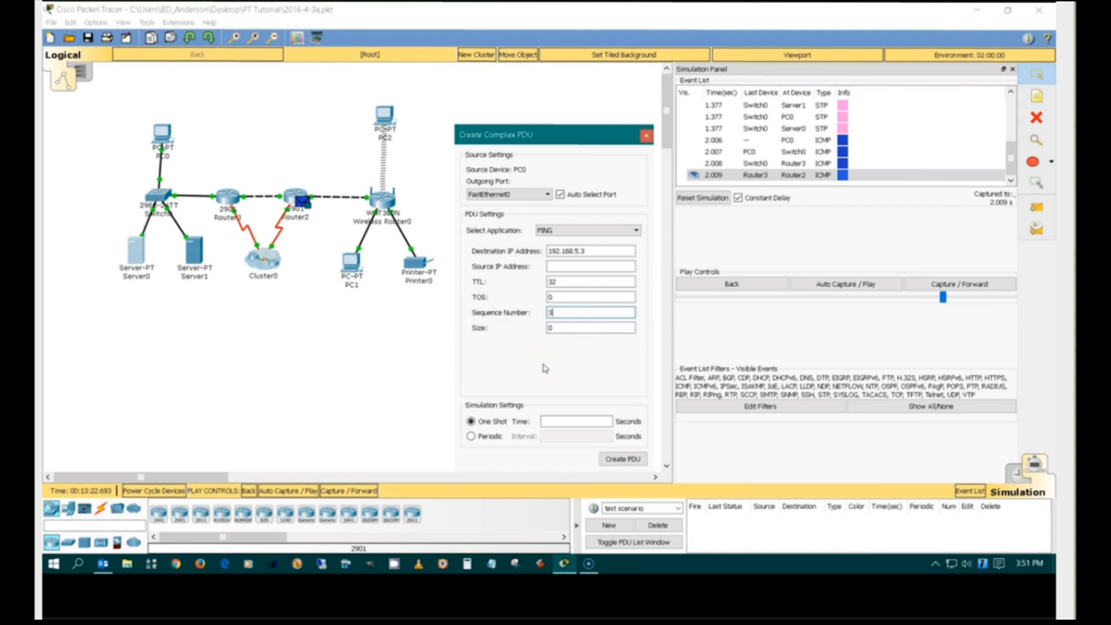
click(590, 328)
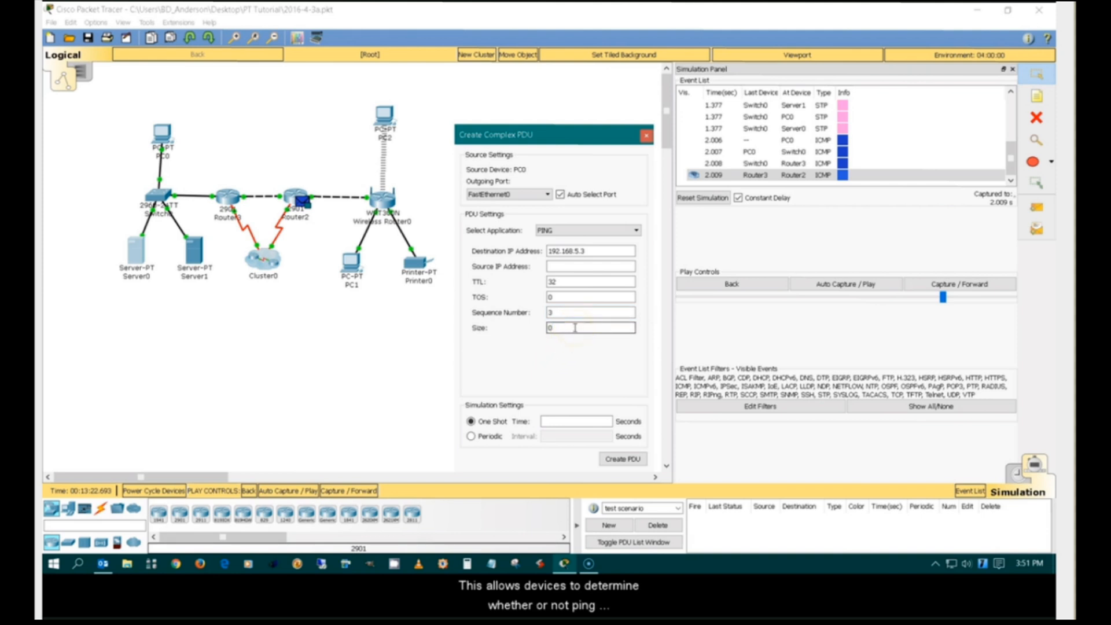
click(590, 326)
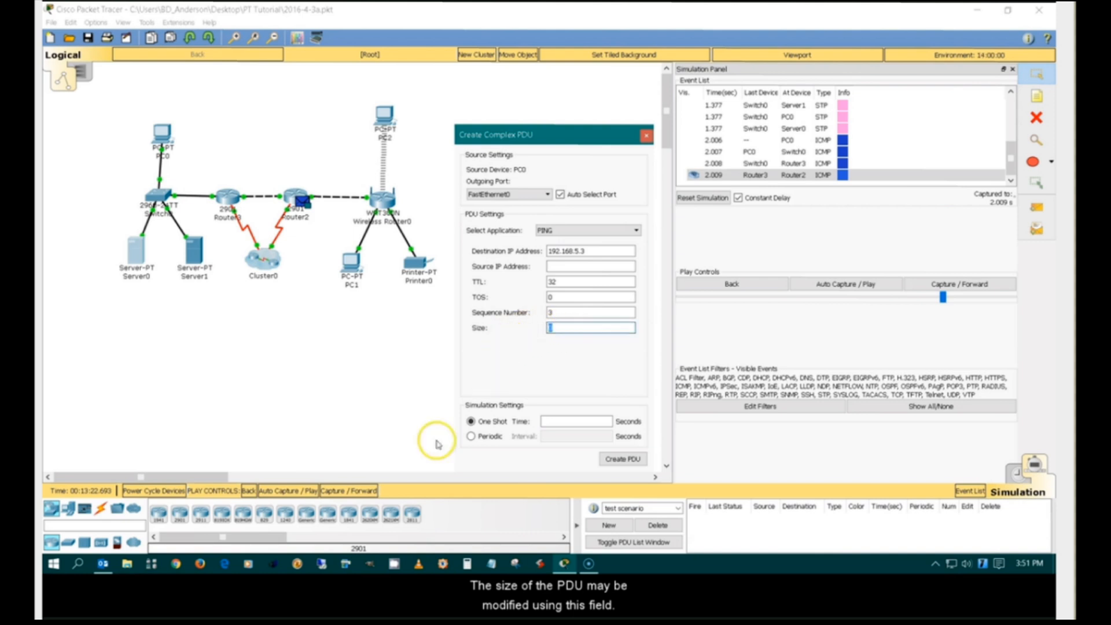
Step: Set size 100 and periodic repeat at 1-second interval, then create the PDU from PC0
text(100)
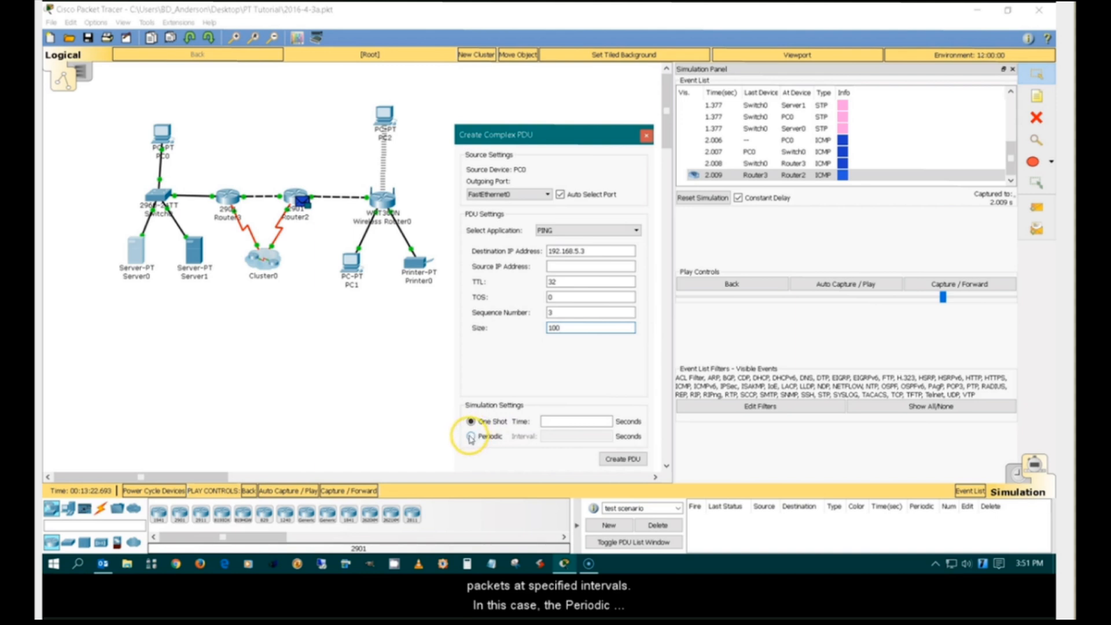
click(471, 436)
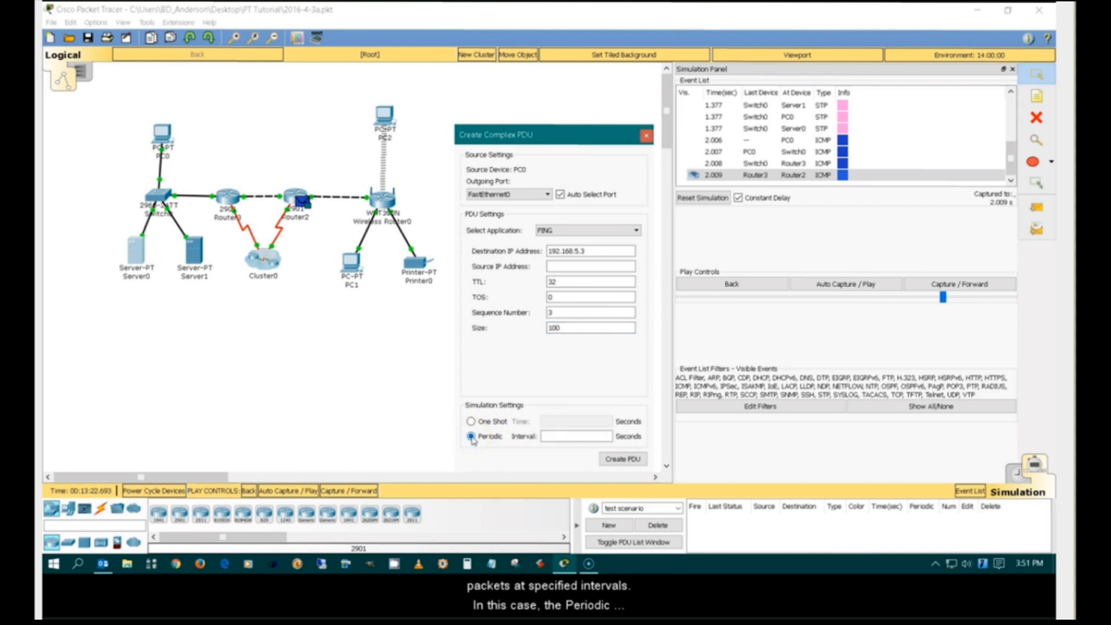
click(574, 436)
text(1)
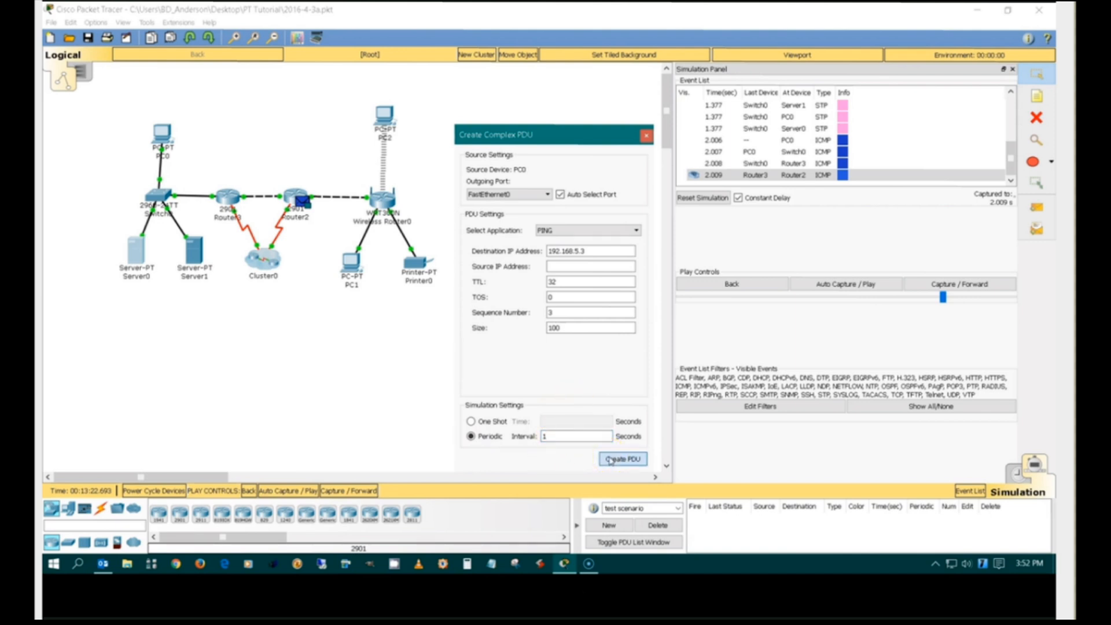
click(622, 459)
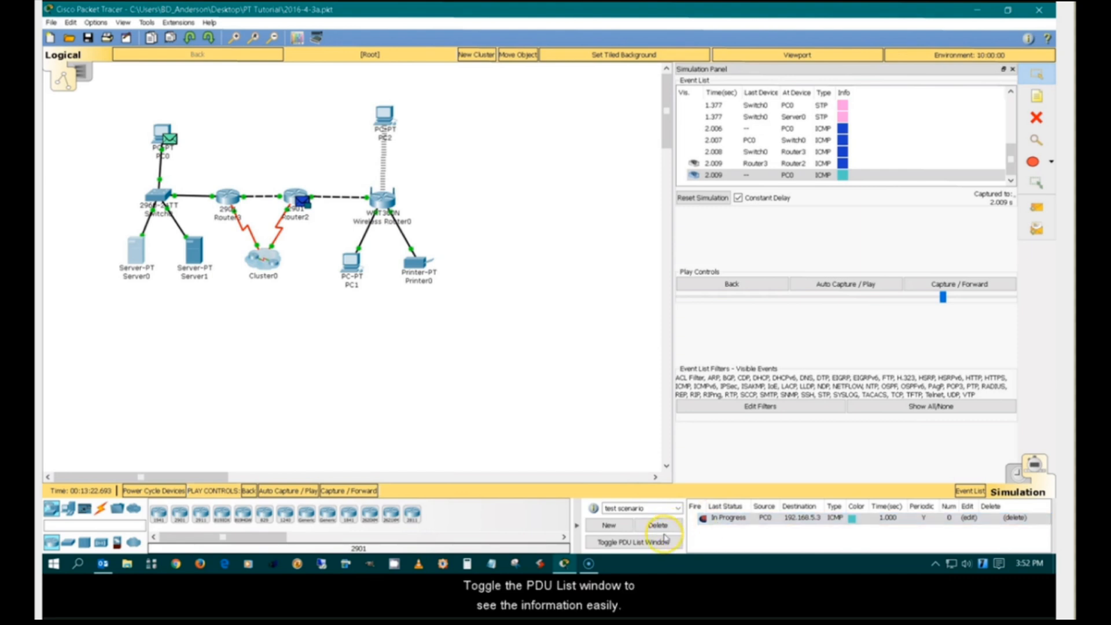
Step: Enlarge the PDU list window and fire the periodic ping to 192.168.5.3 again
click(633, 541)
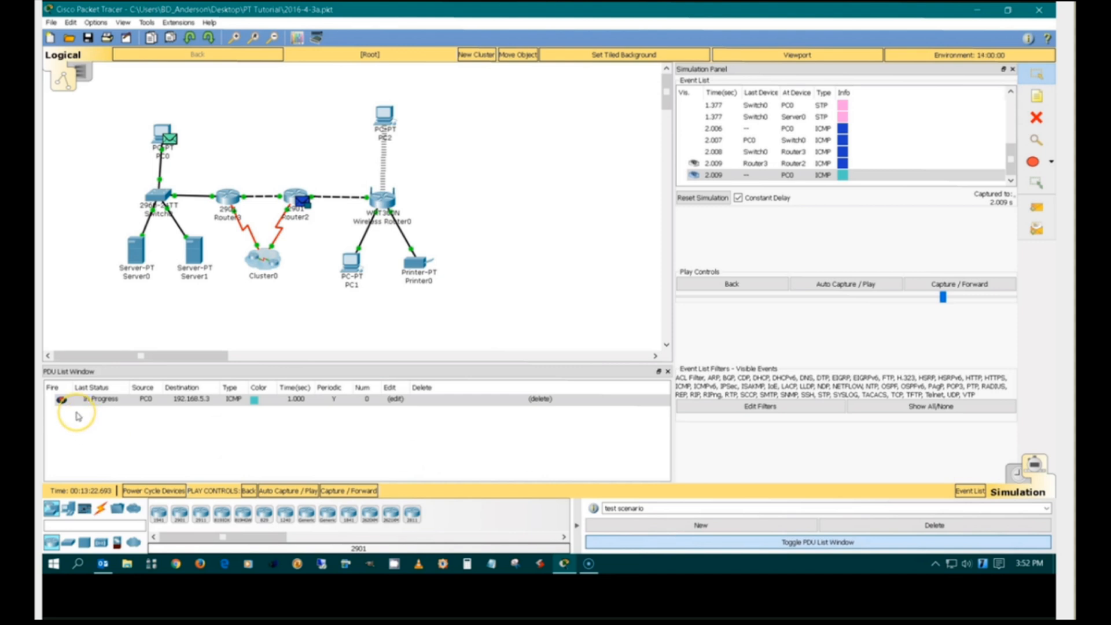
double_click(61, 400)
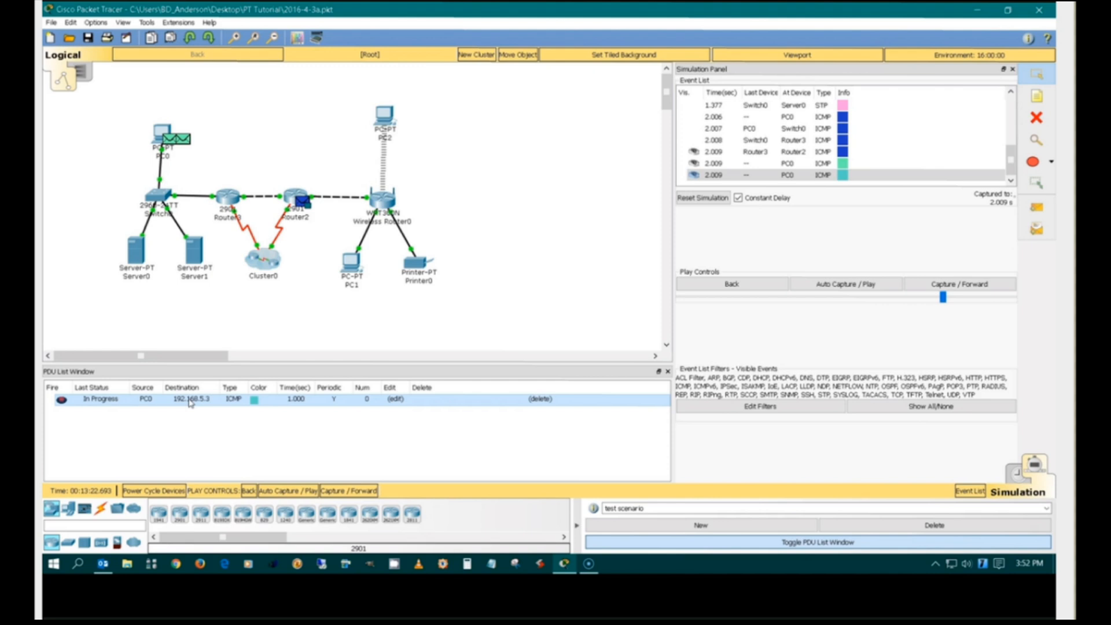
mouse_move(232, 399)
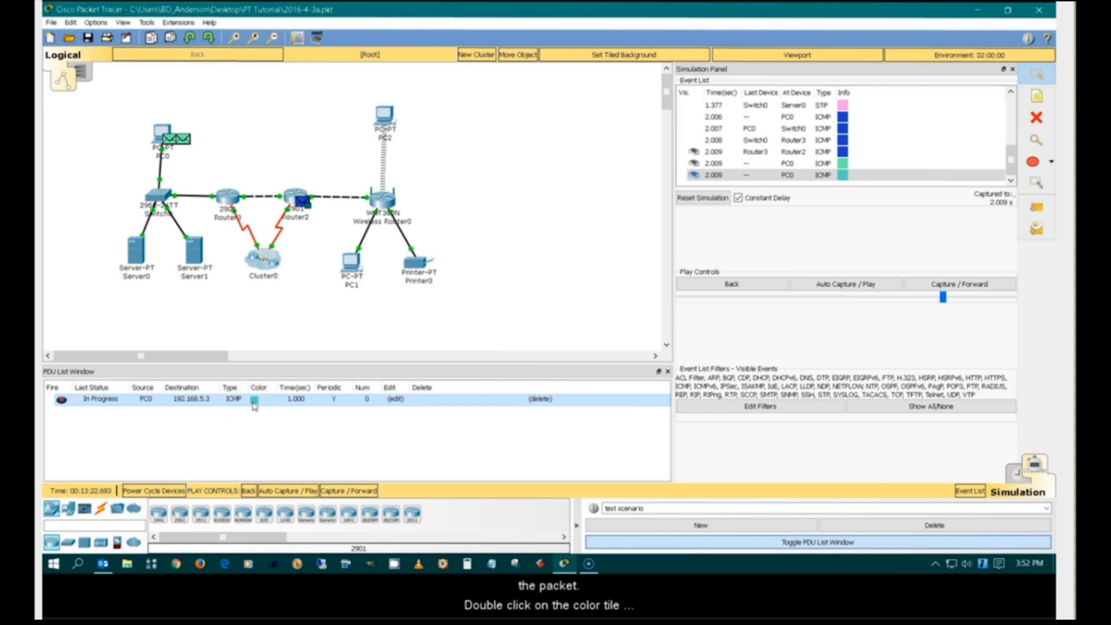
Step: Recolour the periodic ping entry dark green via the Select Color dialog
double_click(253, 399)
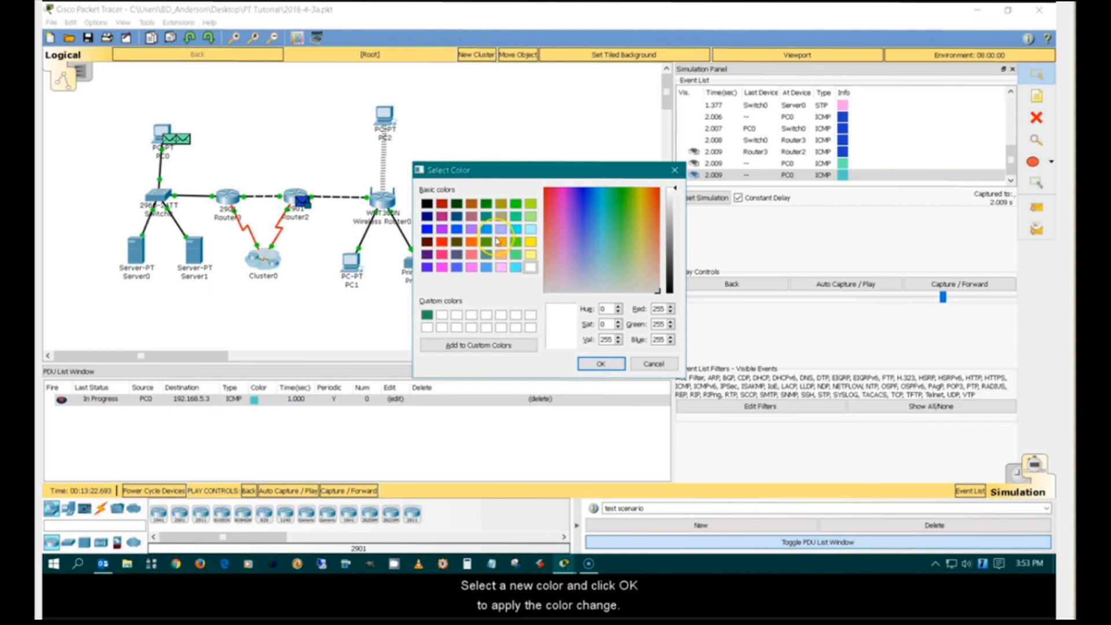
click(484, 204)
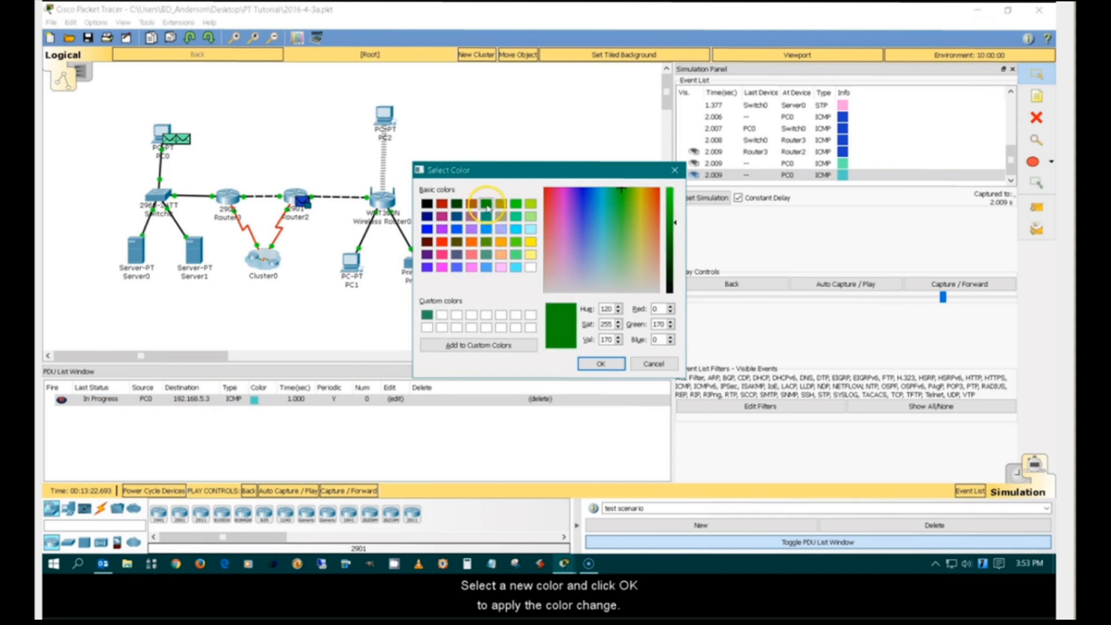
click(599, 362)
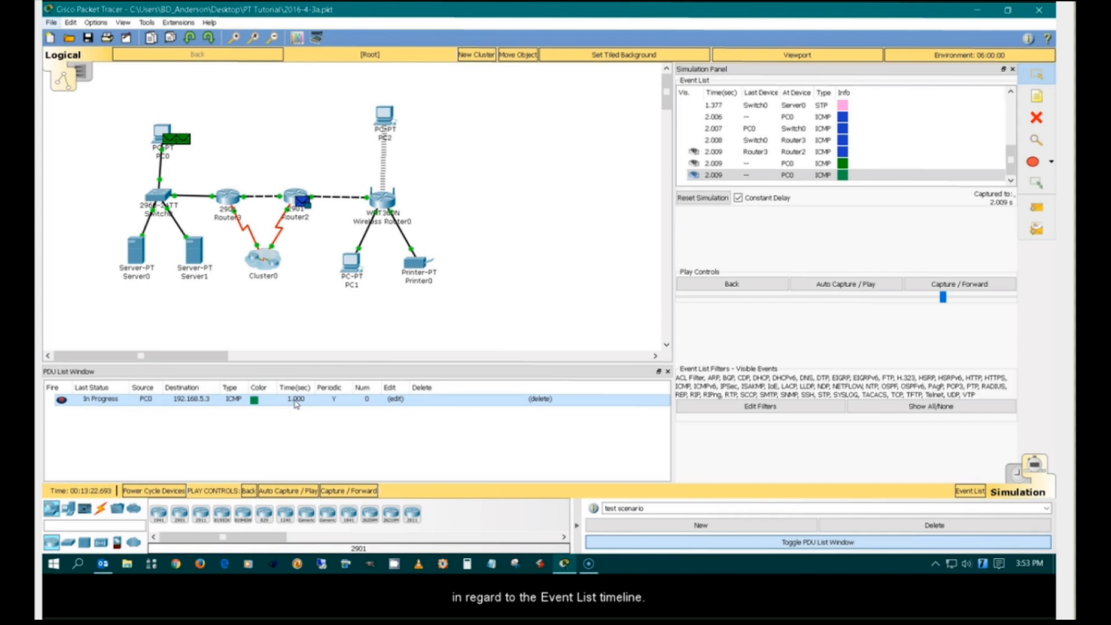
mouse_move(331, 405)
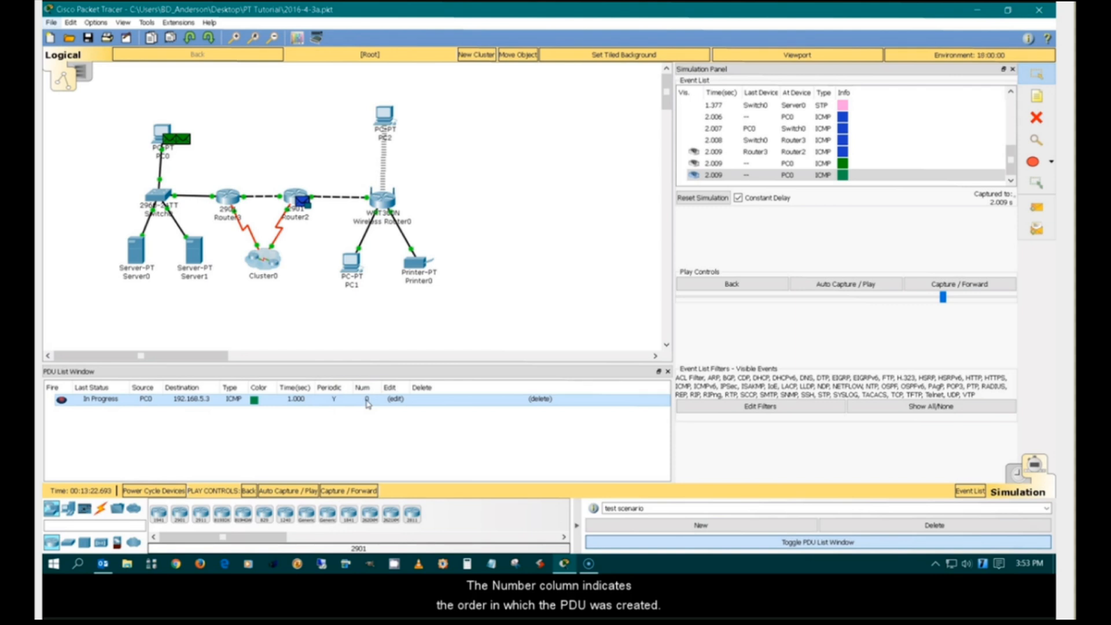
mouse_move(388, 401)
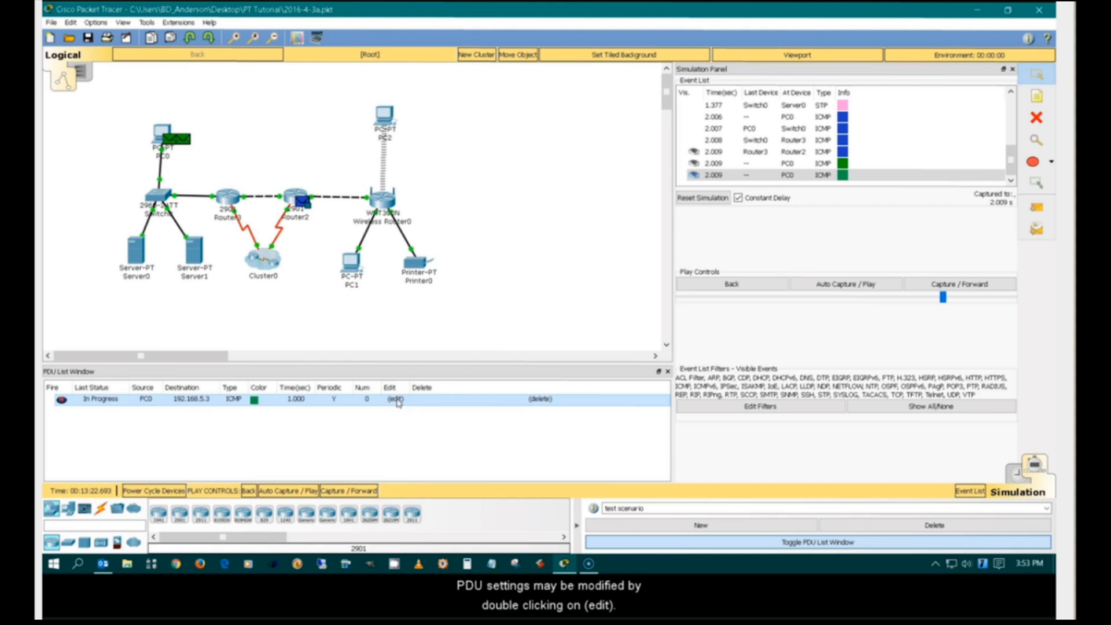
mouse_move(516, 405)
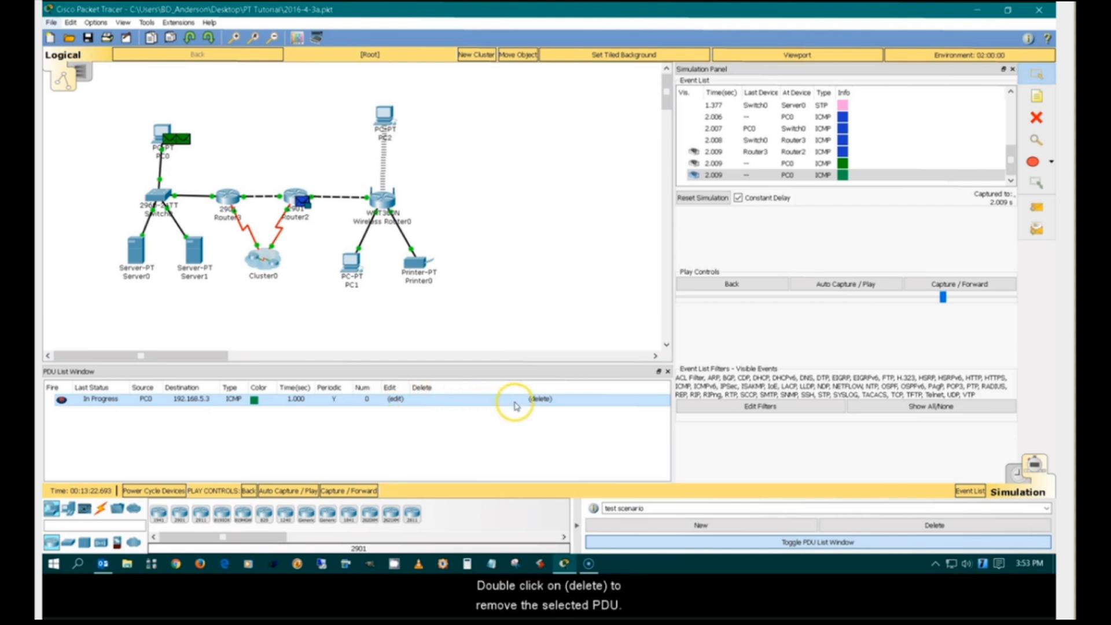
mouse_move(541, 404)
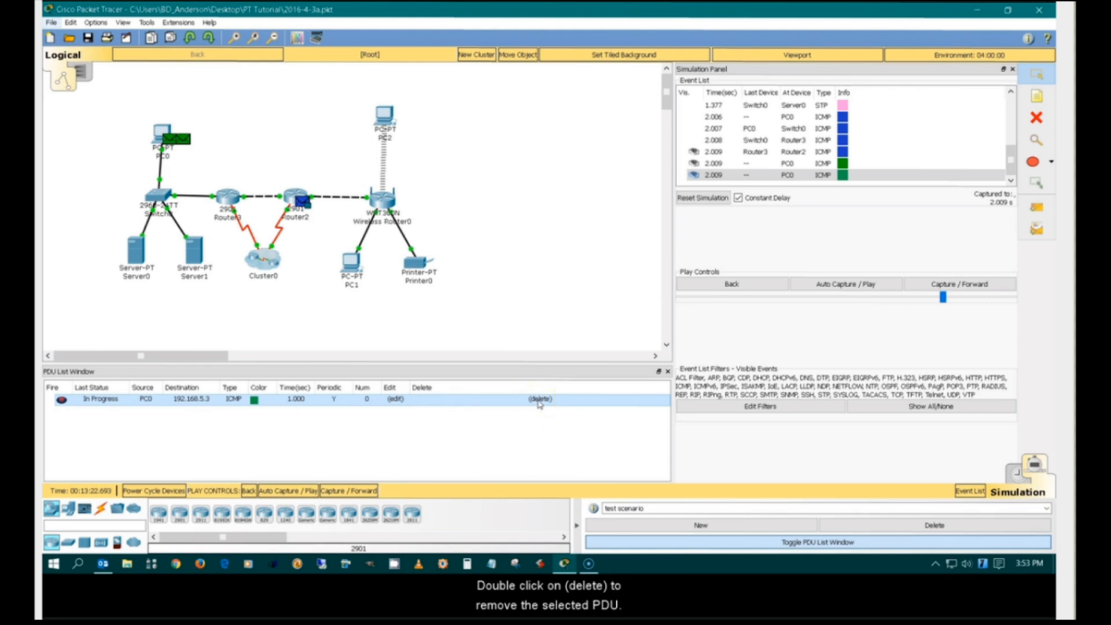
Step: Delete the periodic ping entry from the test scenario's PDU list
double_click(540, 399)
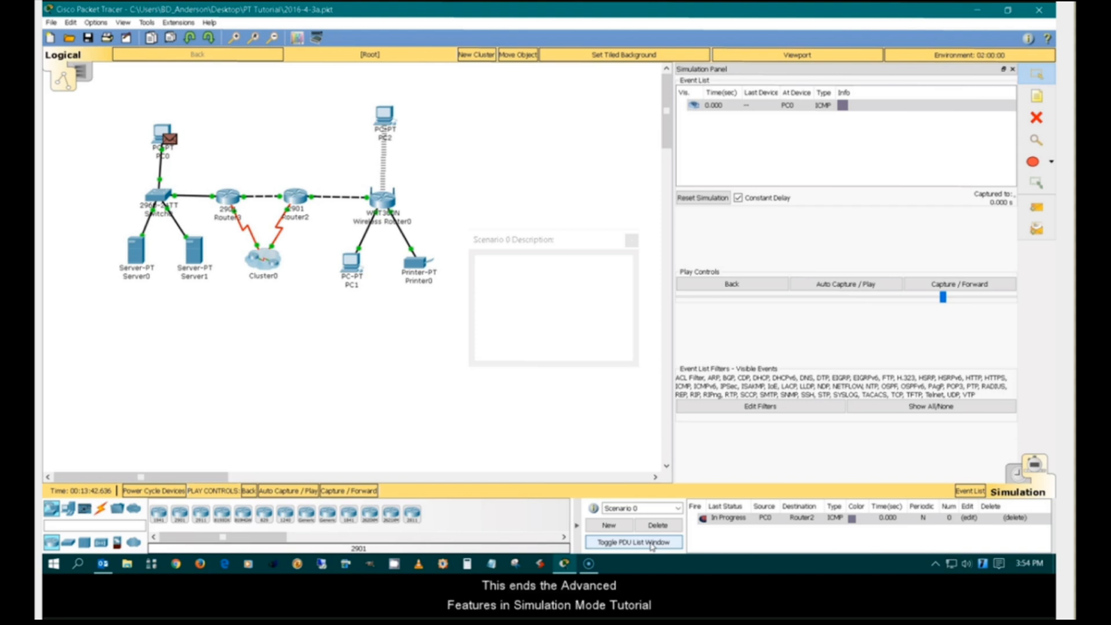
mouse_move(631, 264)
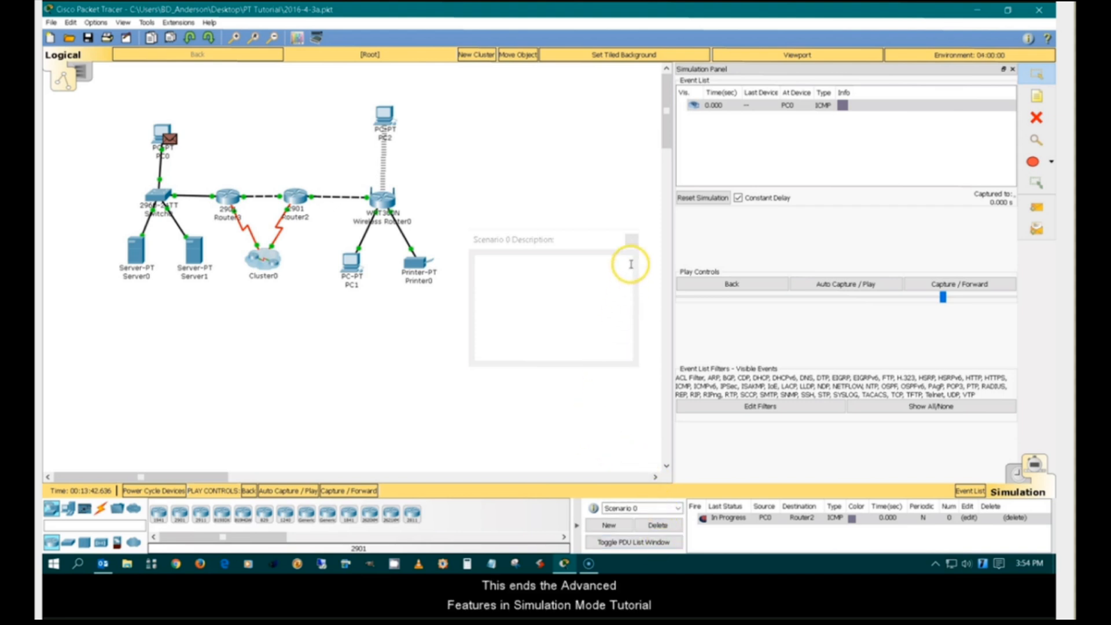